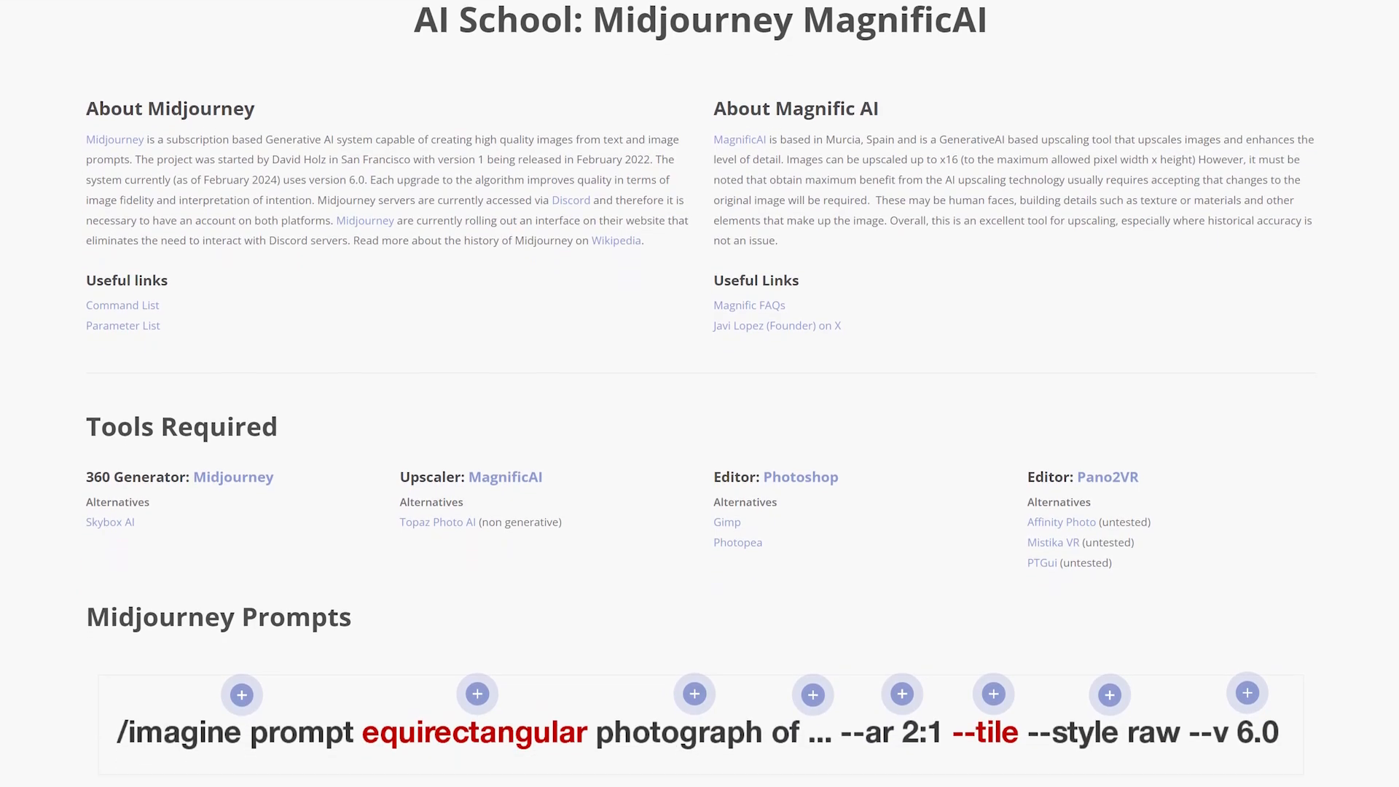
- Scroll through the AI School page's Midjourney prompt guide and Magnific AI options
scroll(down, 3)
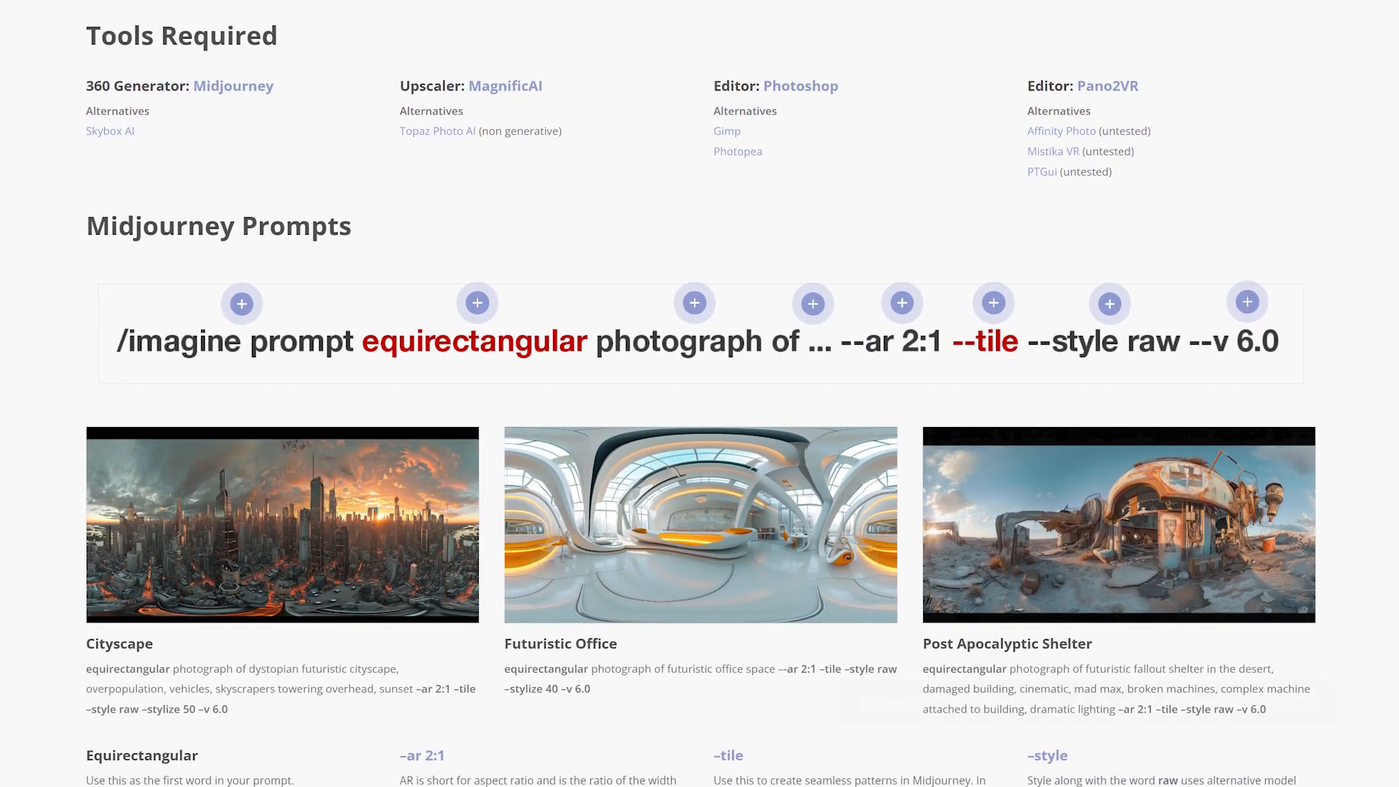
scroll(down, 3)
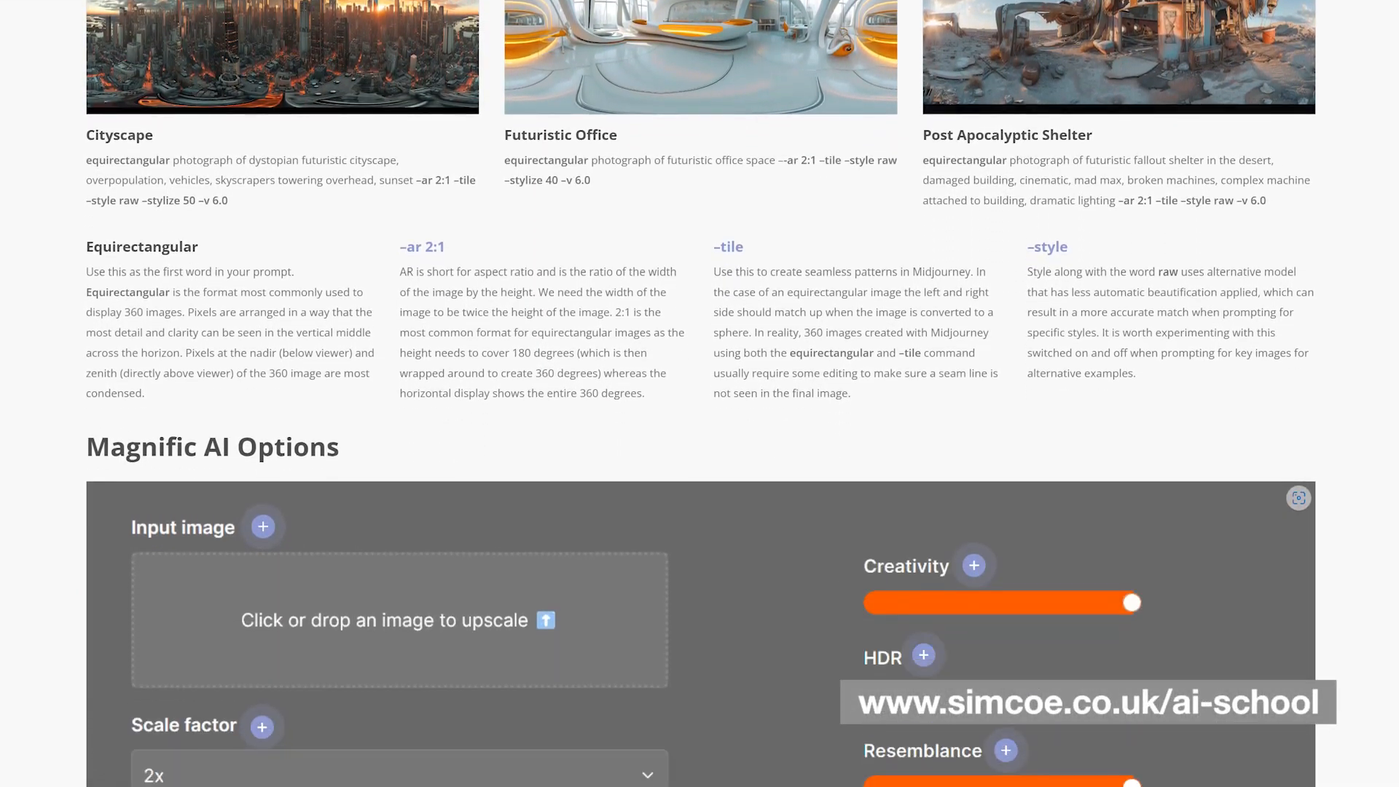
scroll(down, 3)
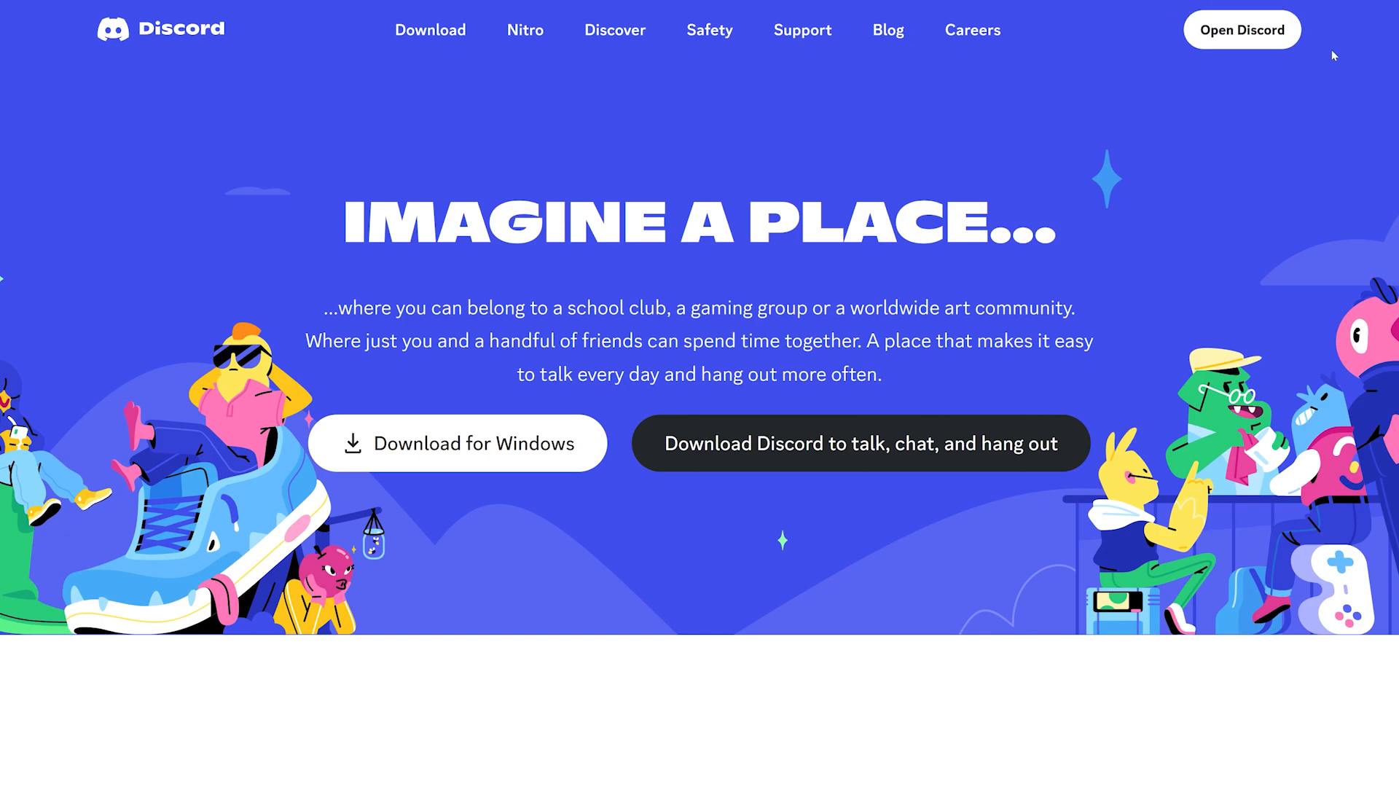
- Send Midjourney Bot an /imagine equirectangular tropical island sunset prompt, sea-level POV, --ar 2:1
click(1240, 29)
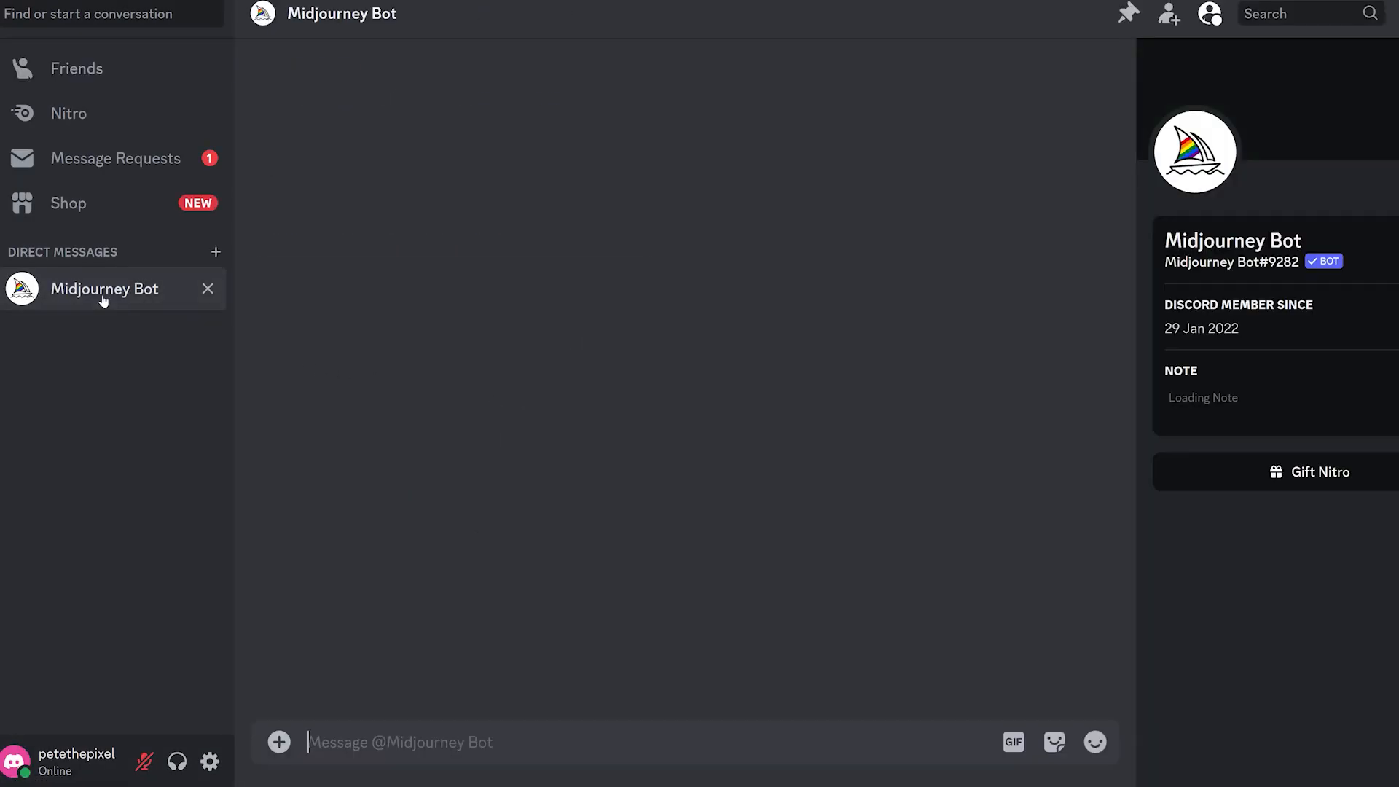
click(103, 288)
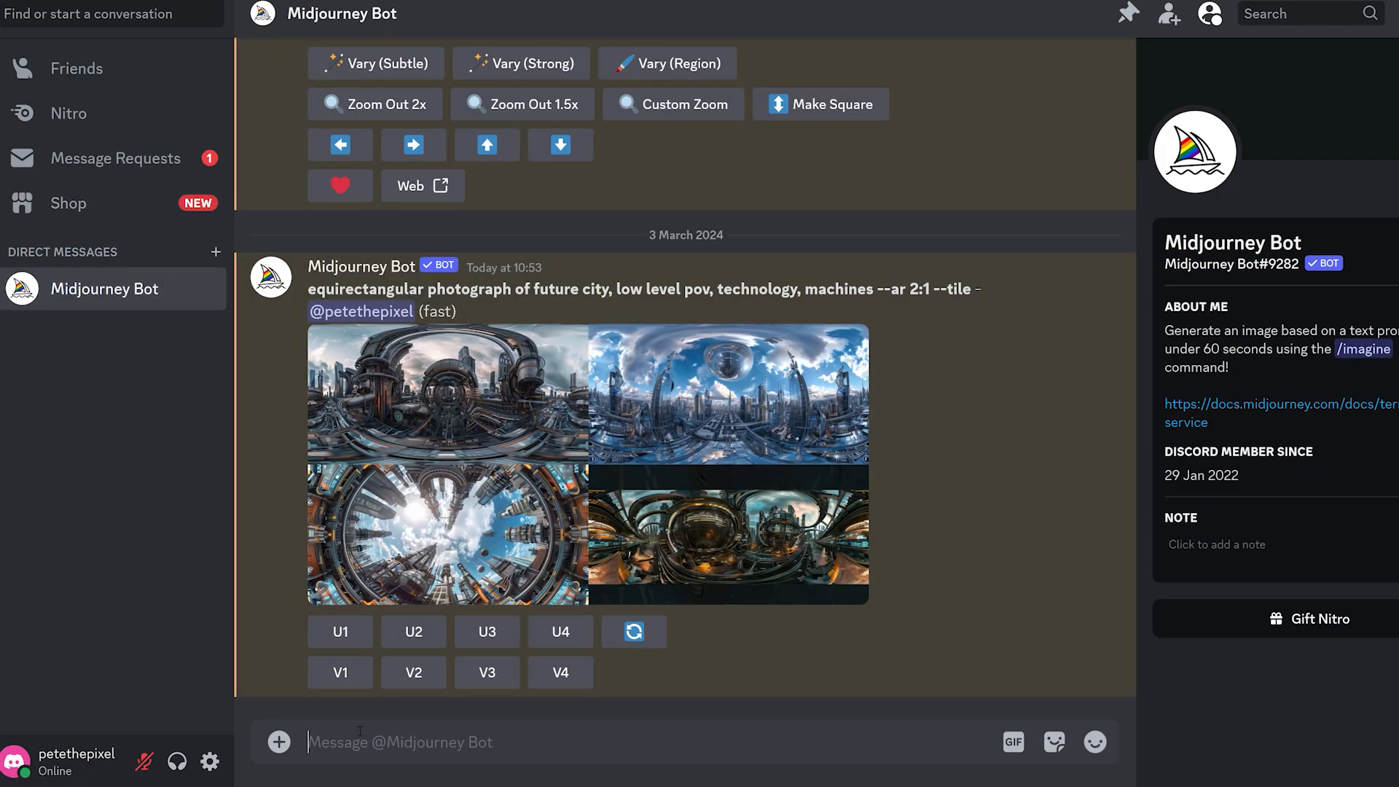
text(/imagine prompt)
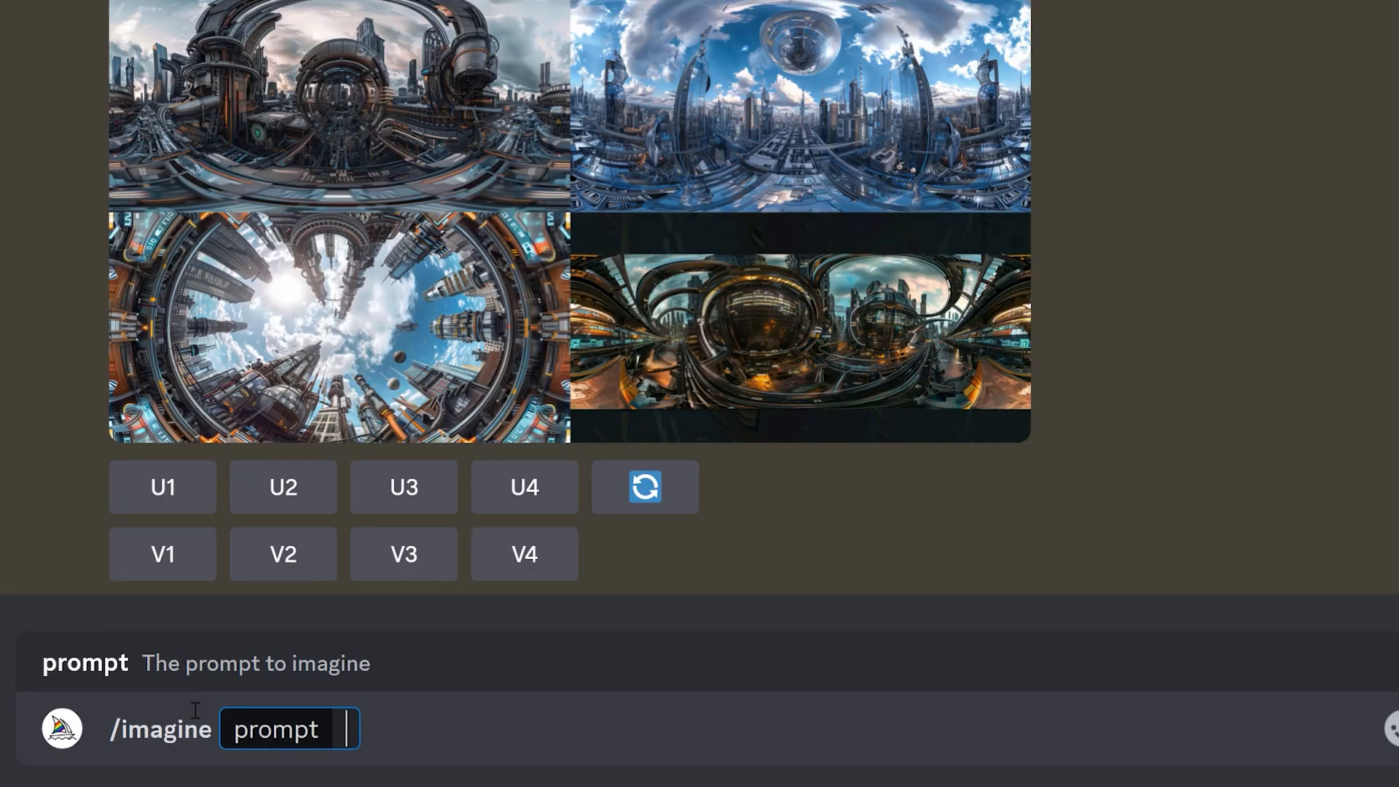
text(equirectangular pho)
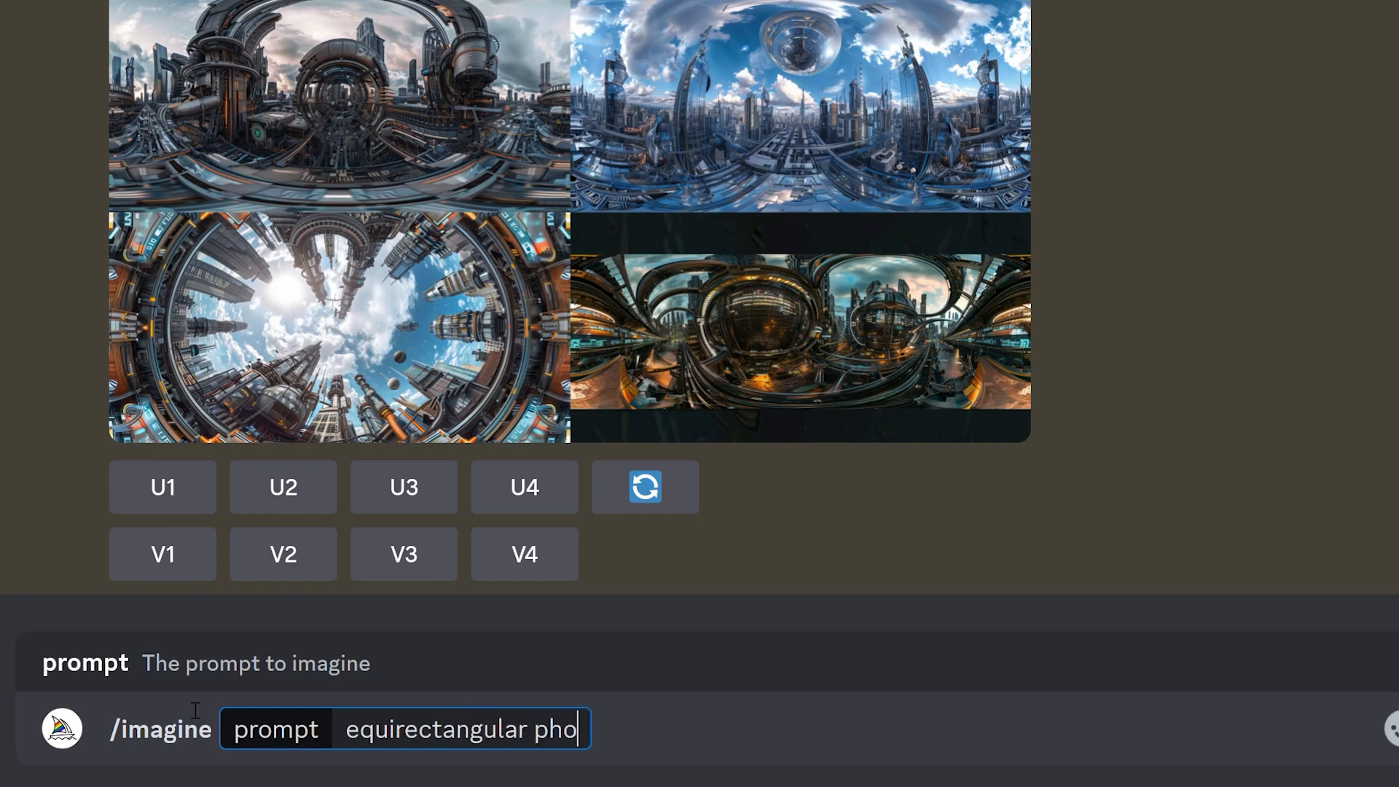
text(tograph)
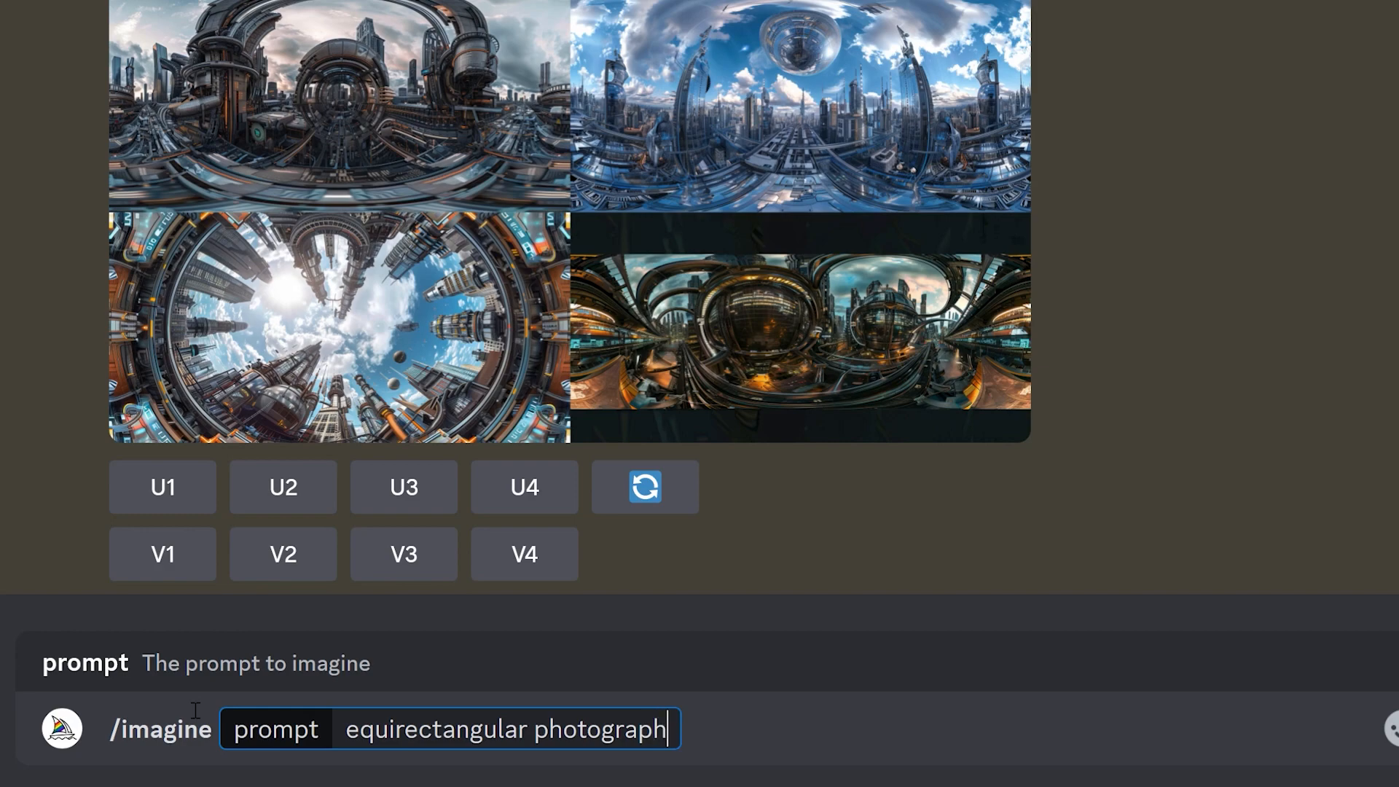
text(of)
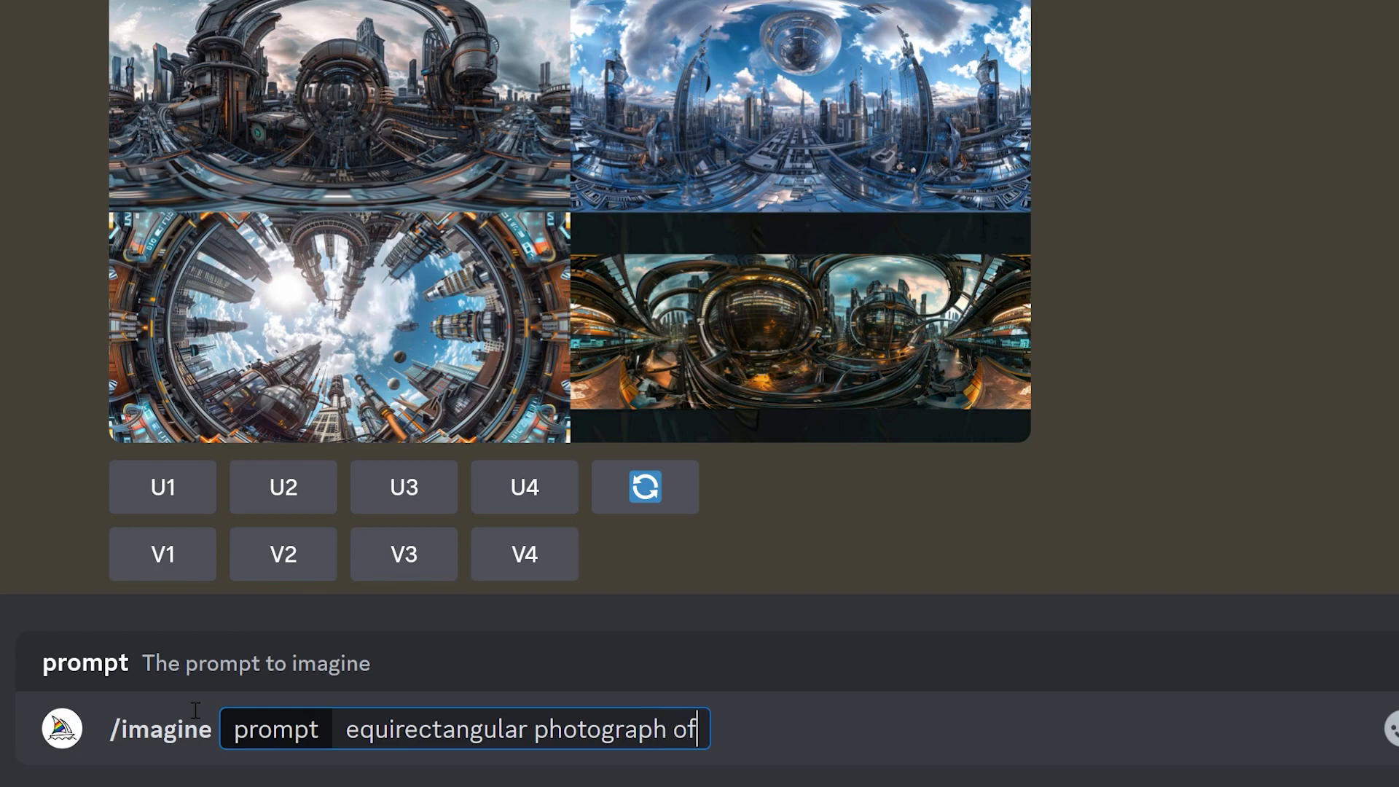
text(ocean, tropical island, low)
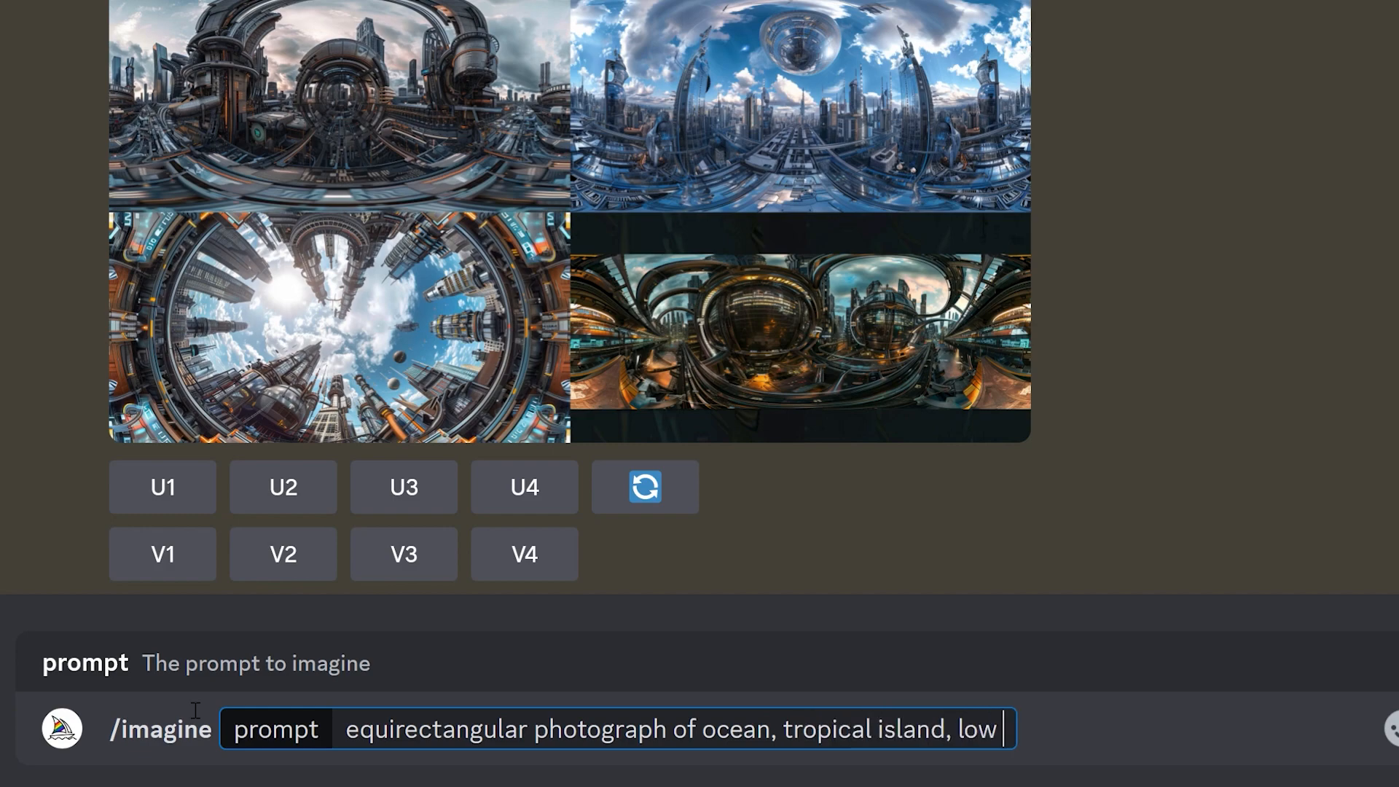
text(level pov, sunset, dramatic, tranquil --ar 2)
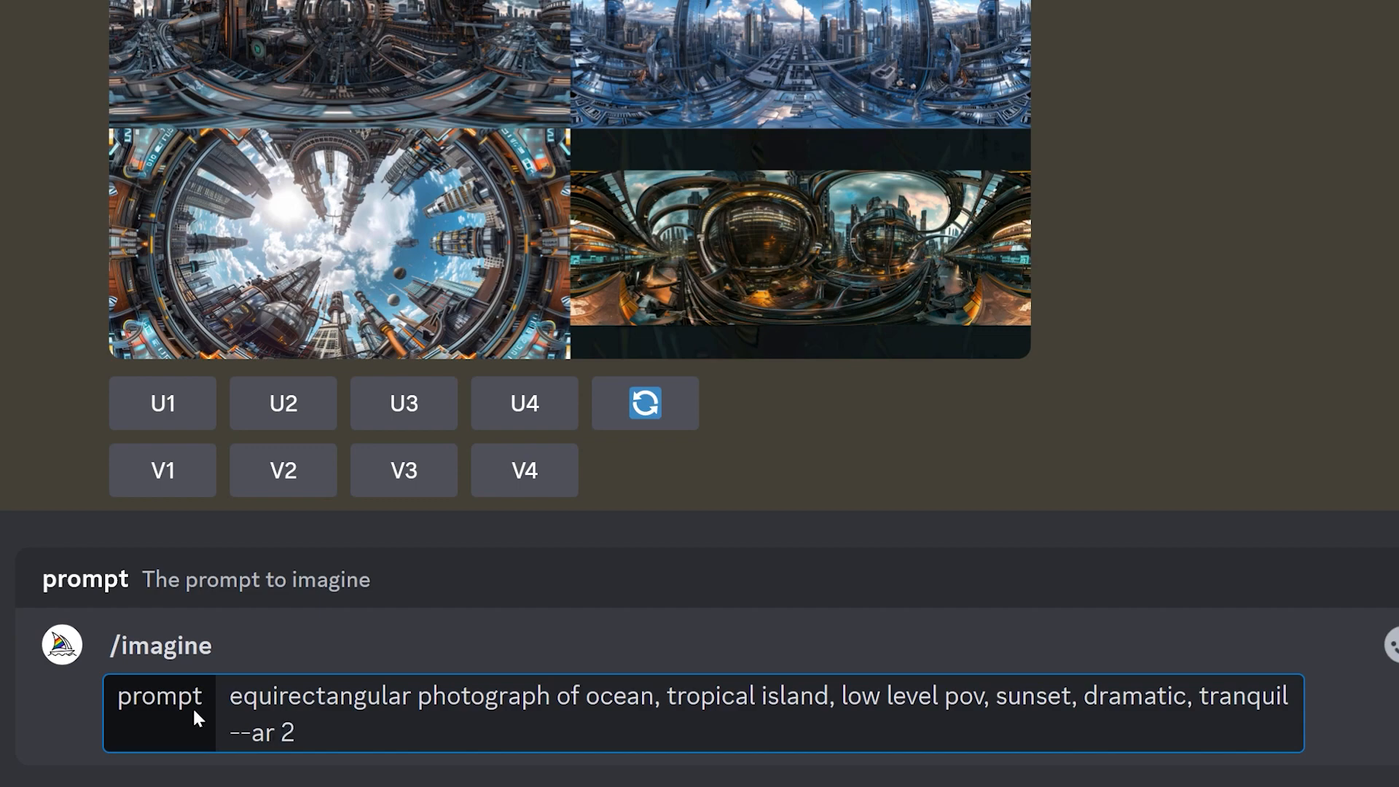
text(:1)
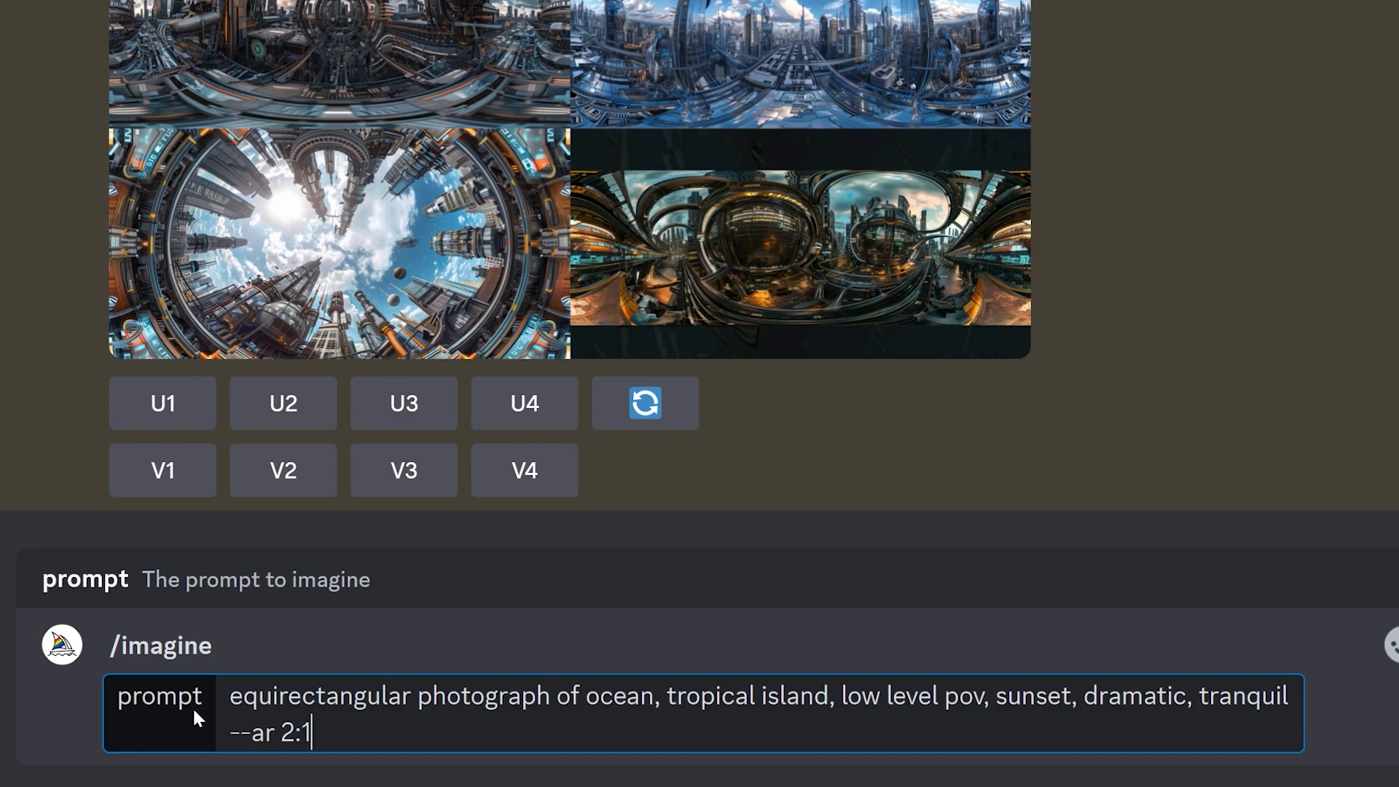
text(--)
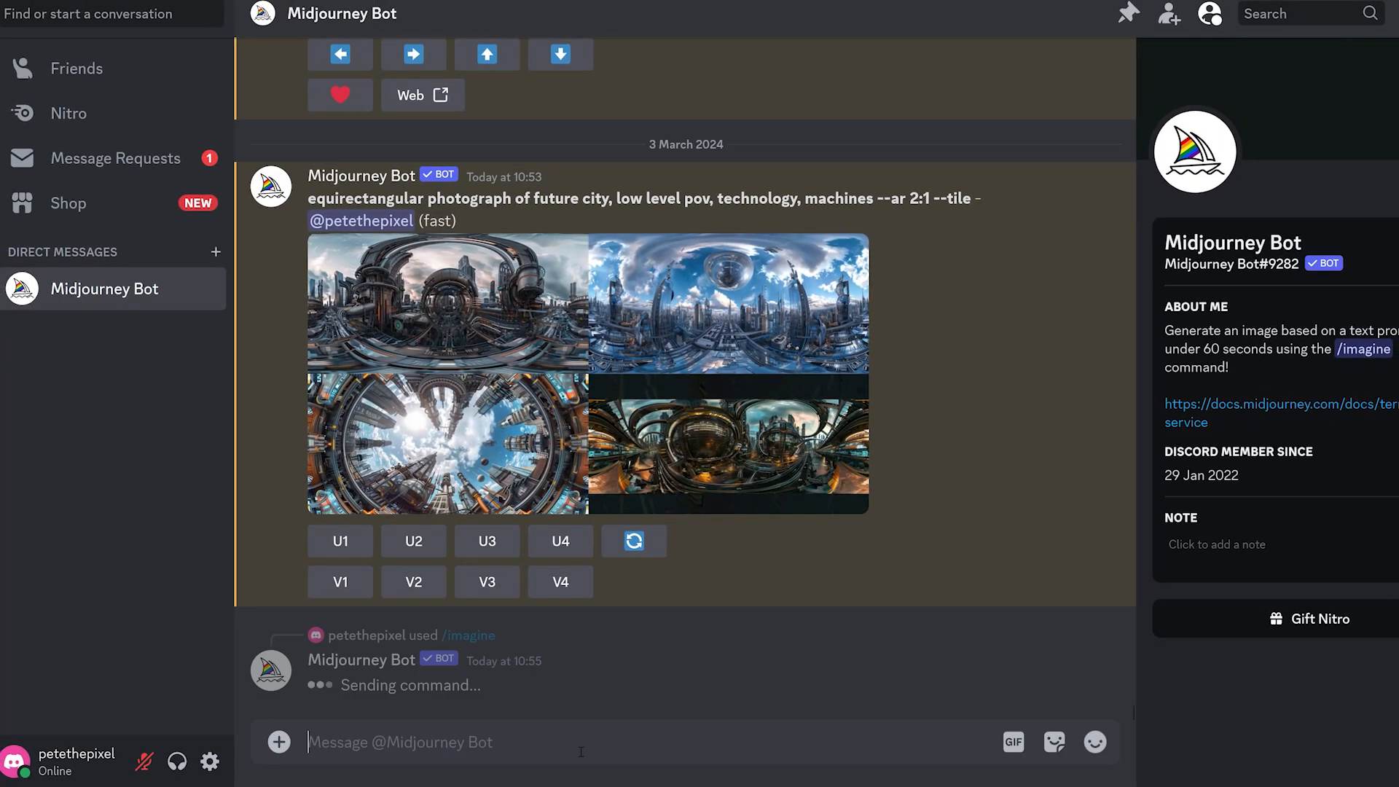
- Upscale result U2, then save the enlarged island sunset panorama image
scroll(down, 3)
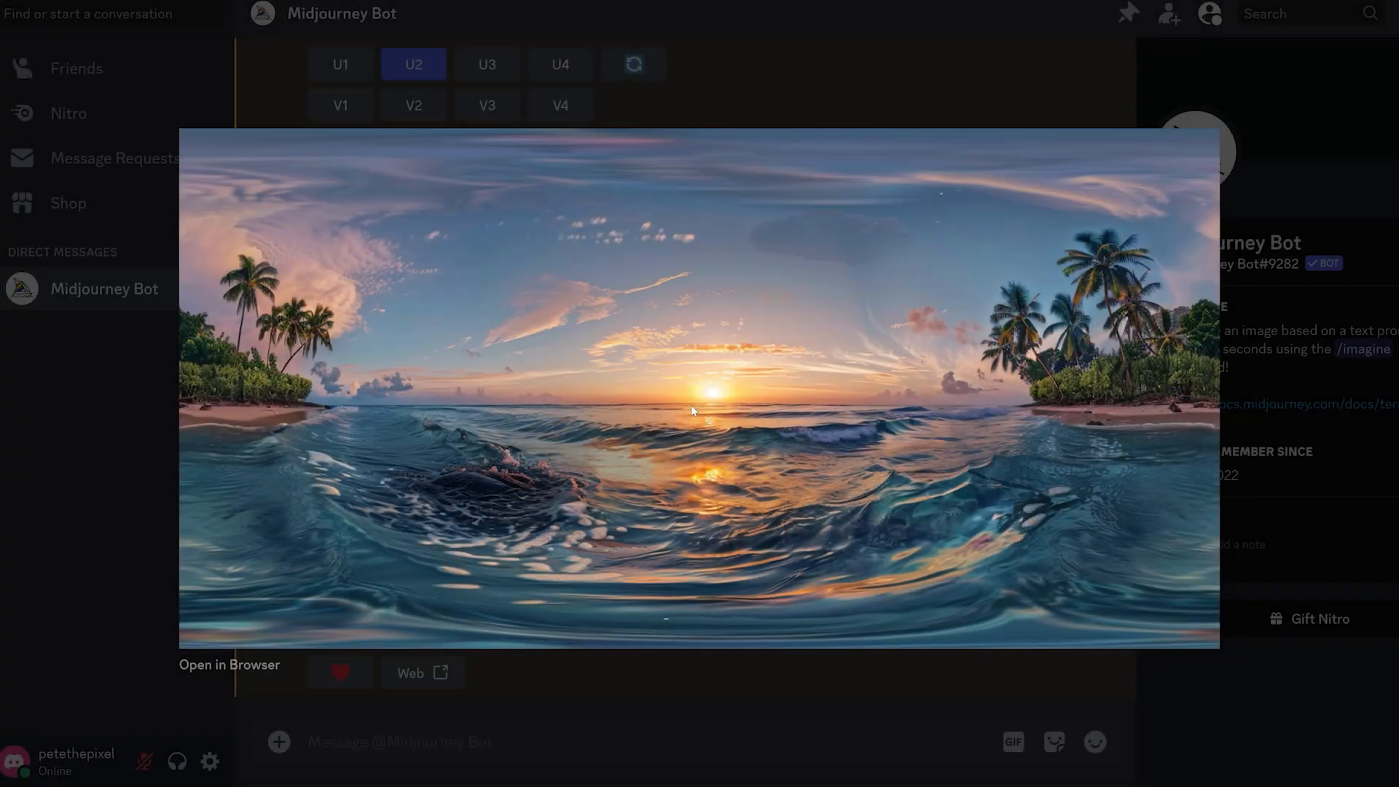
mouse_move(201, 452)
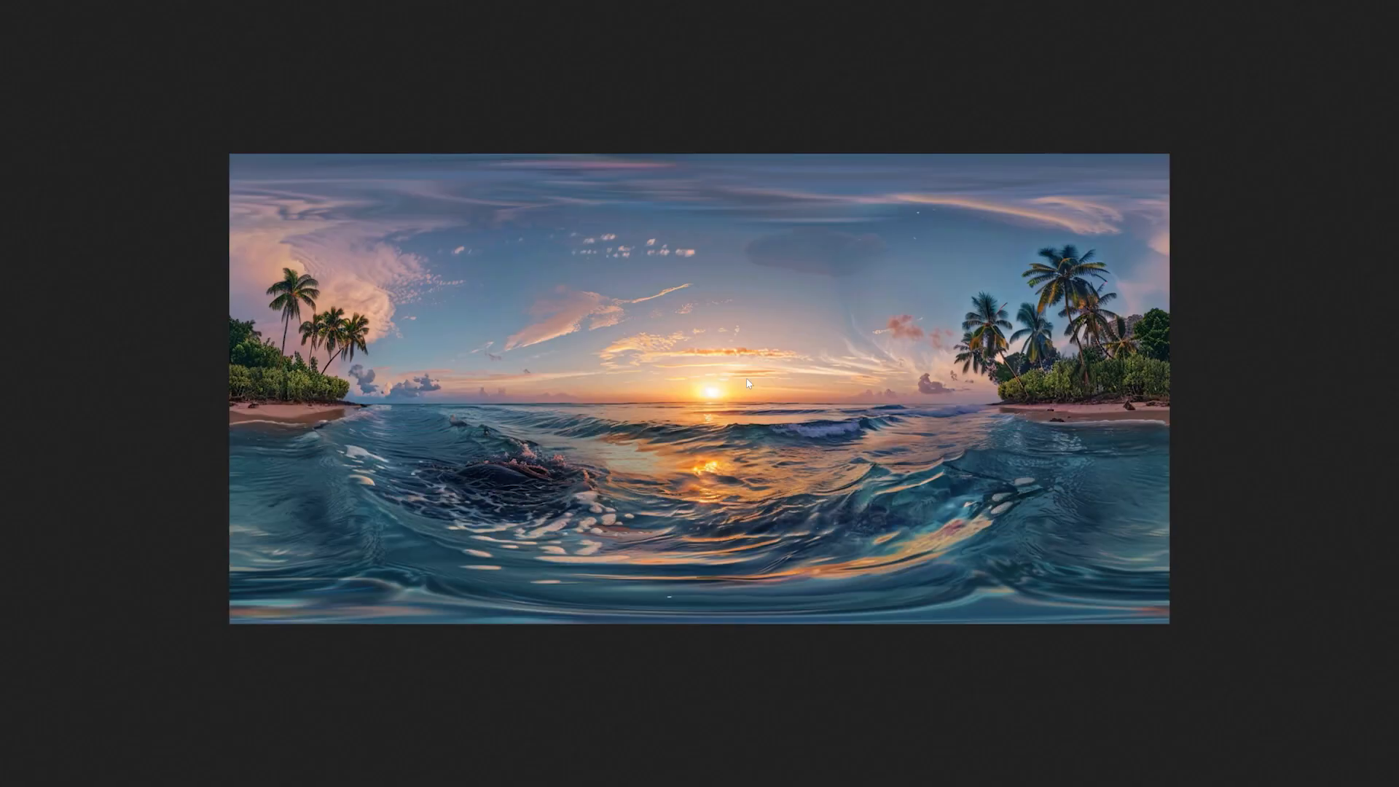
right_click(750, 384)
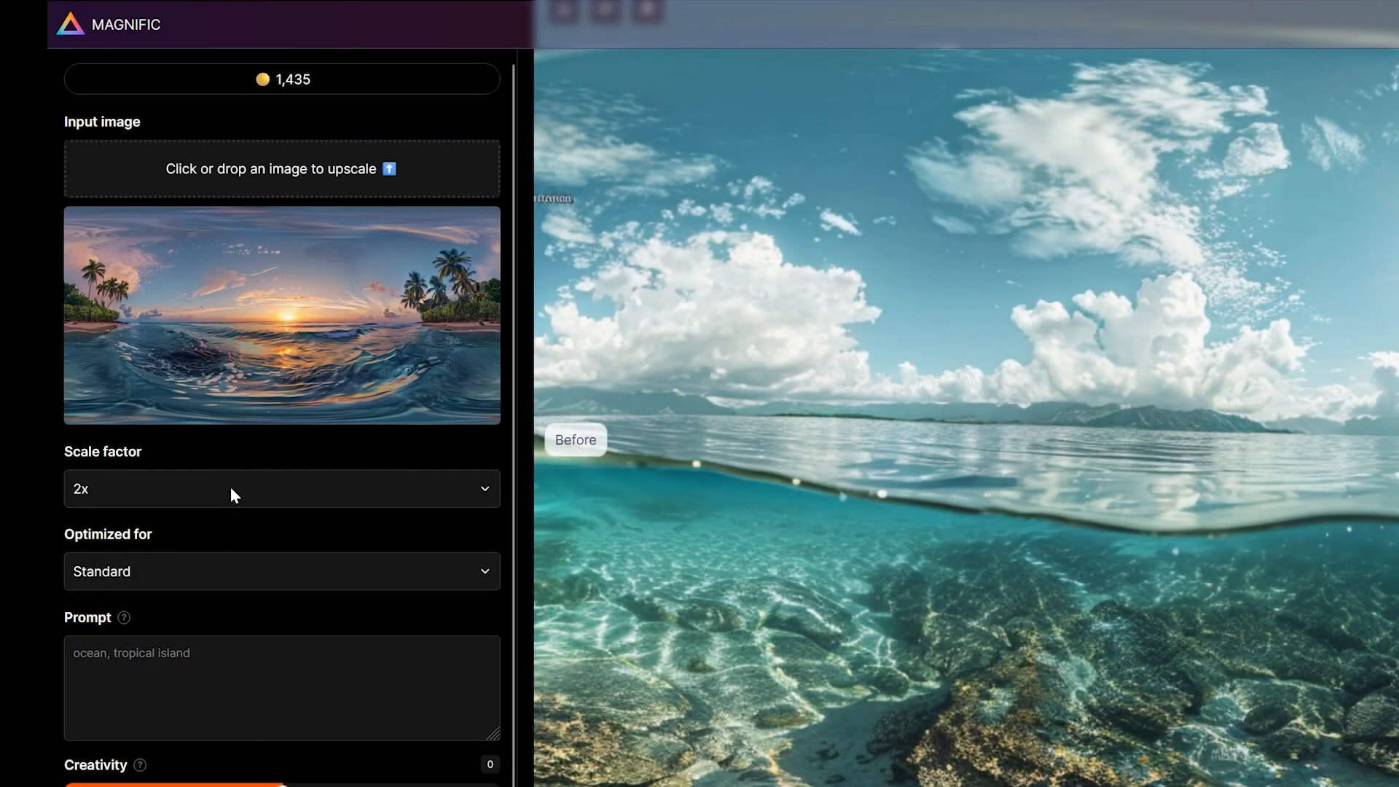
- Choose a 4x scale factor in Magnific and open the Optimized for presets
click(281, 488)
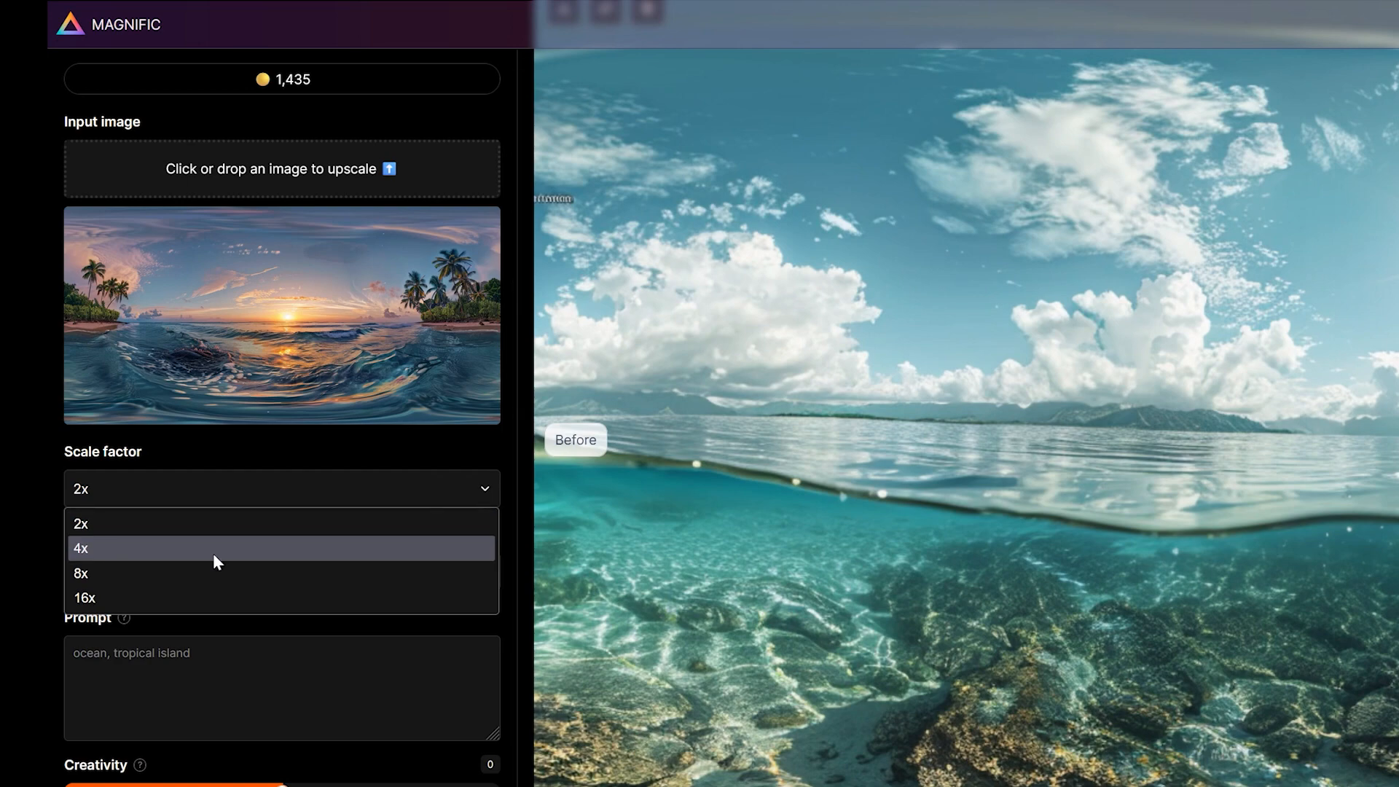
click(81, 548)
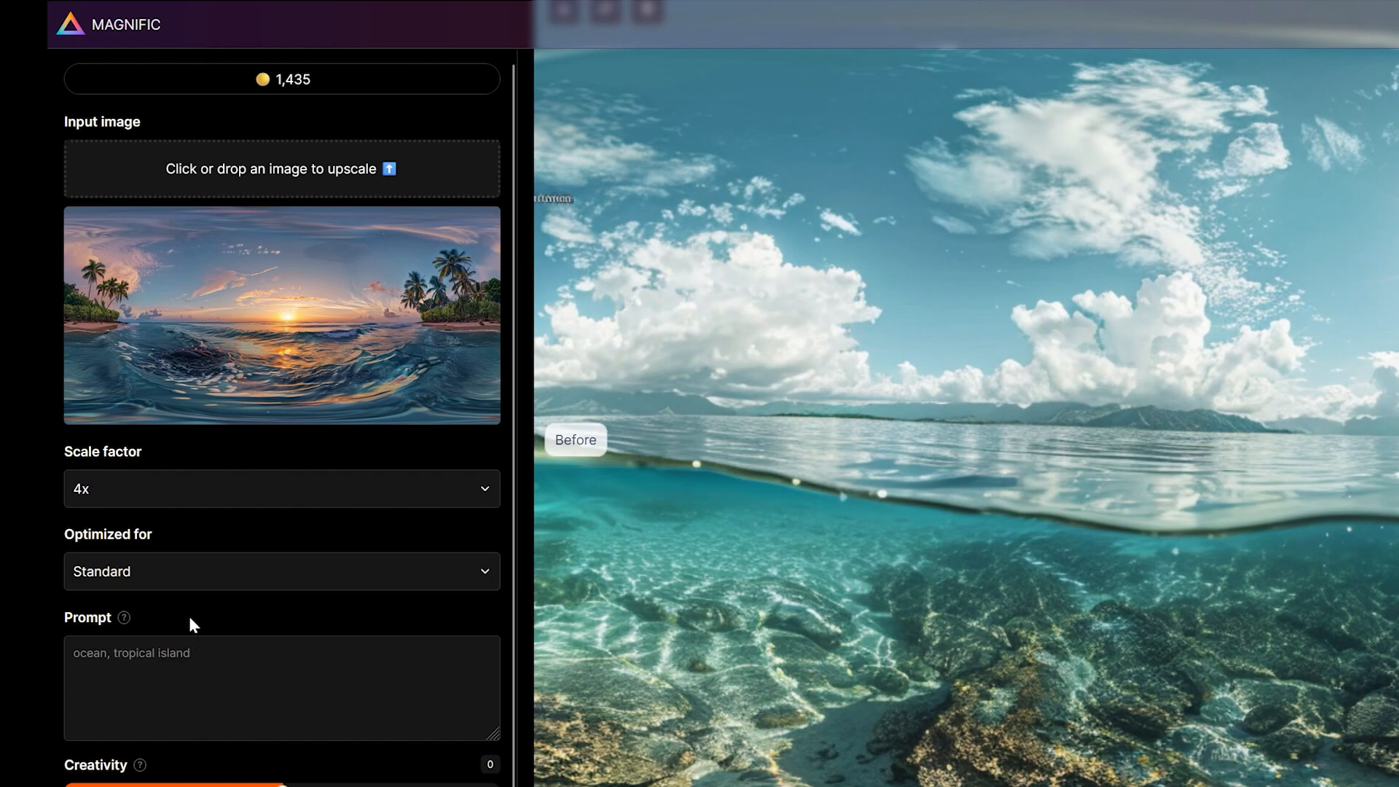
click(281, 571)
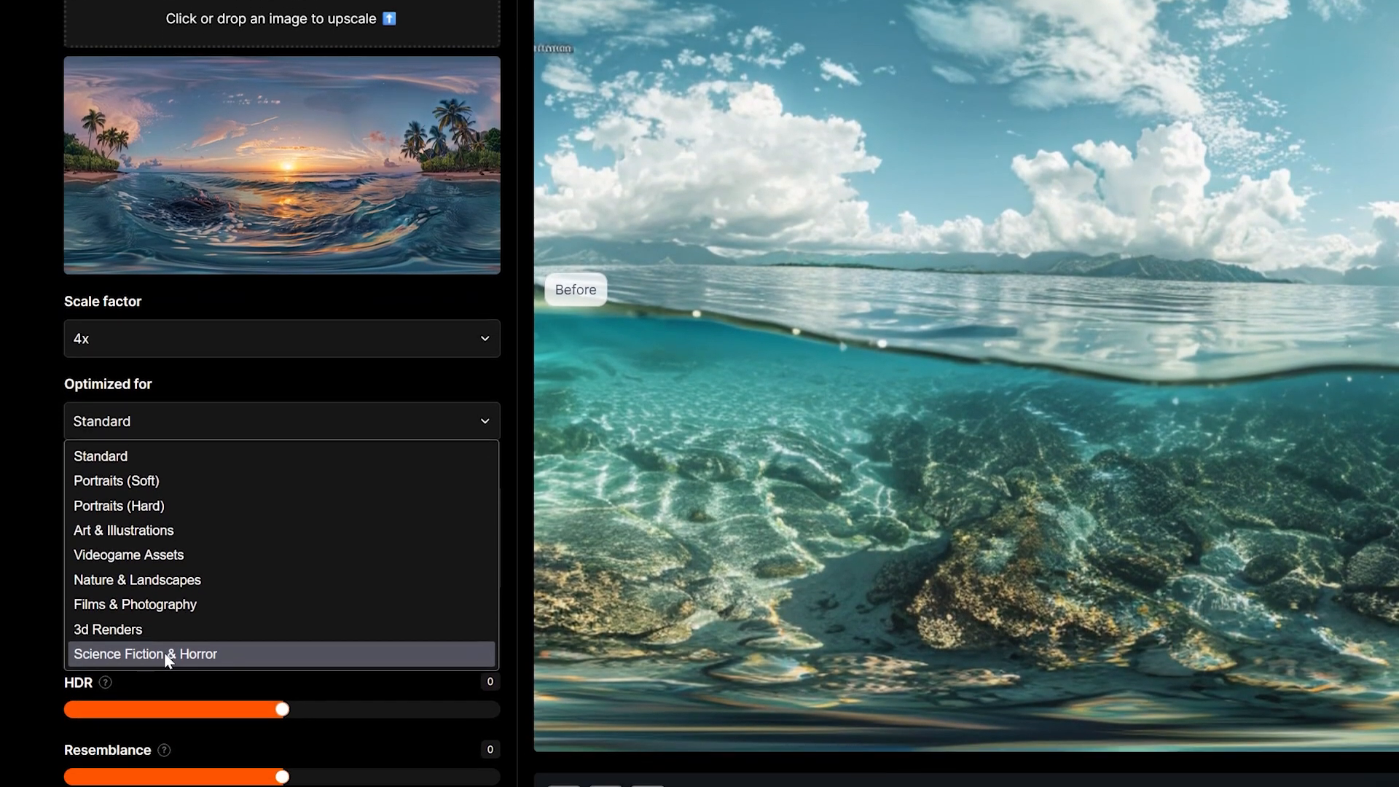
- Add 'nature' to the prompt, lower HDR, then upscale and download the panorama
scroll(down, 3)
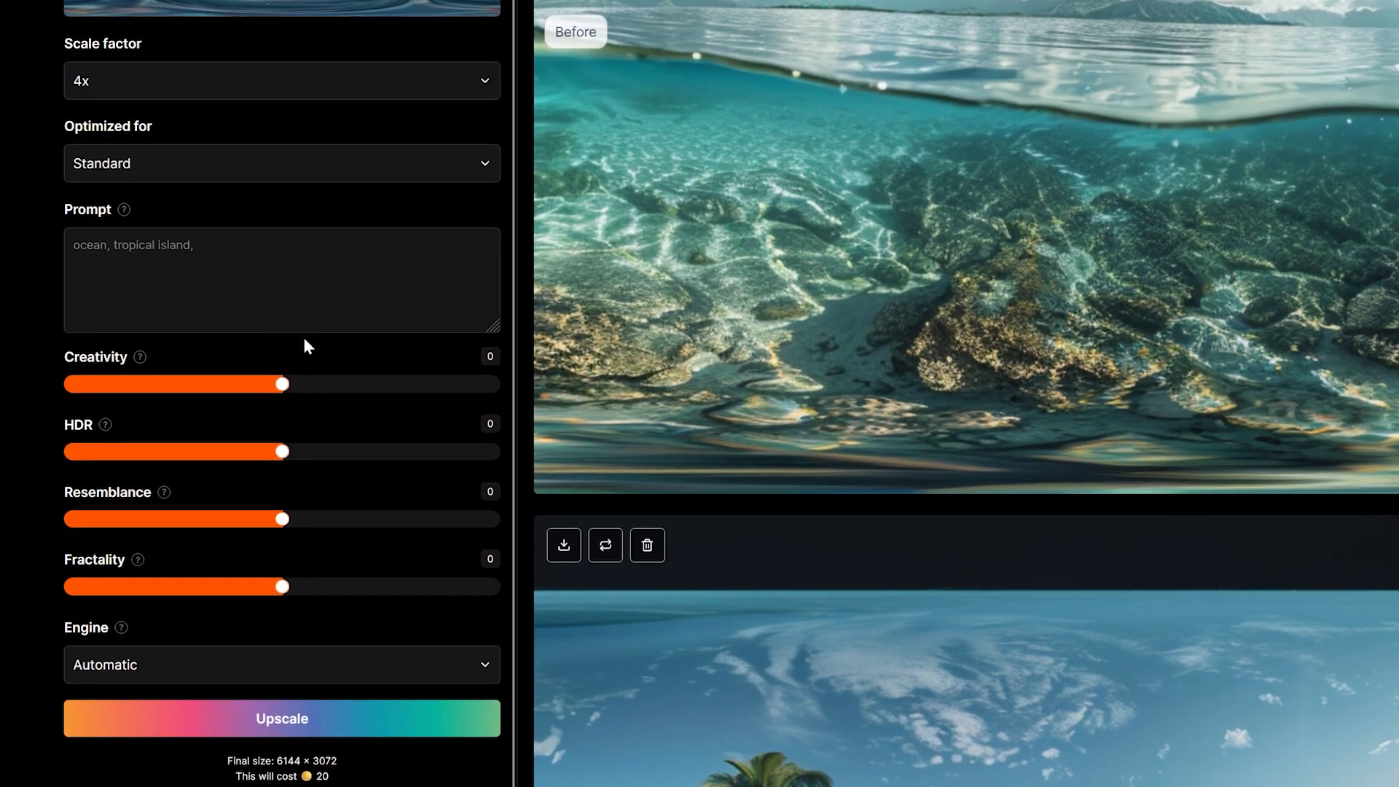
text(nature)
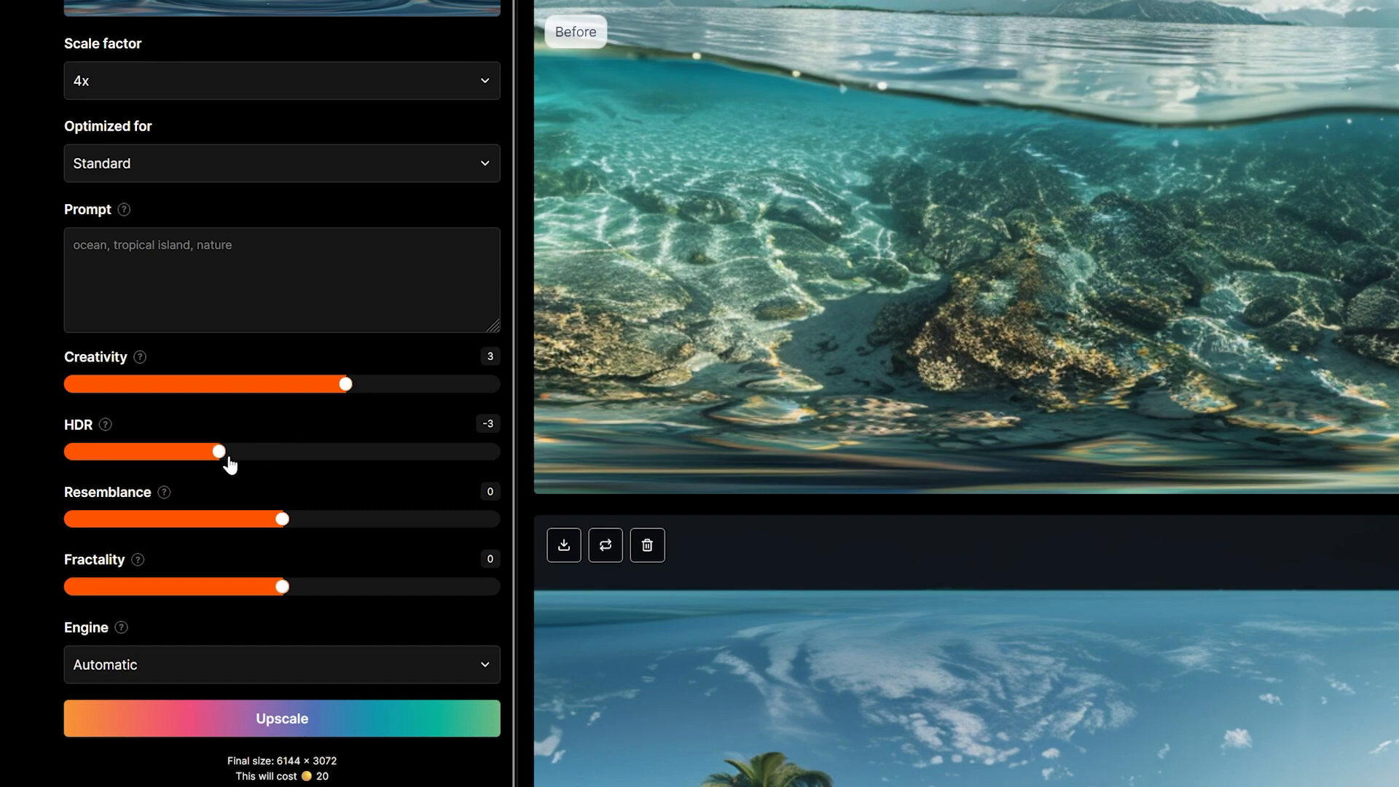
drag(218, 450, 261, 451)
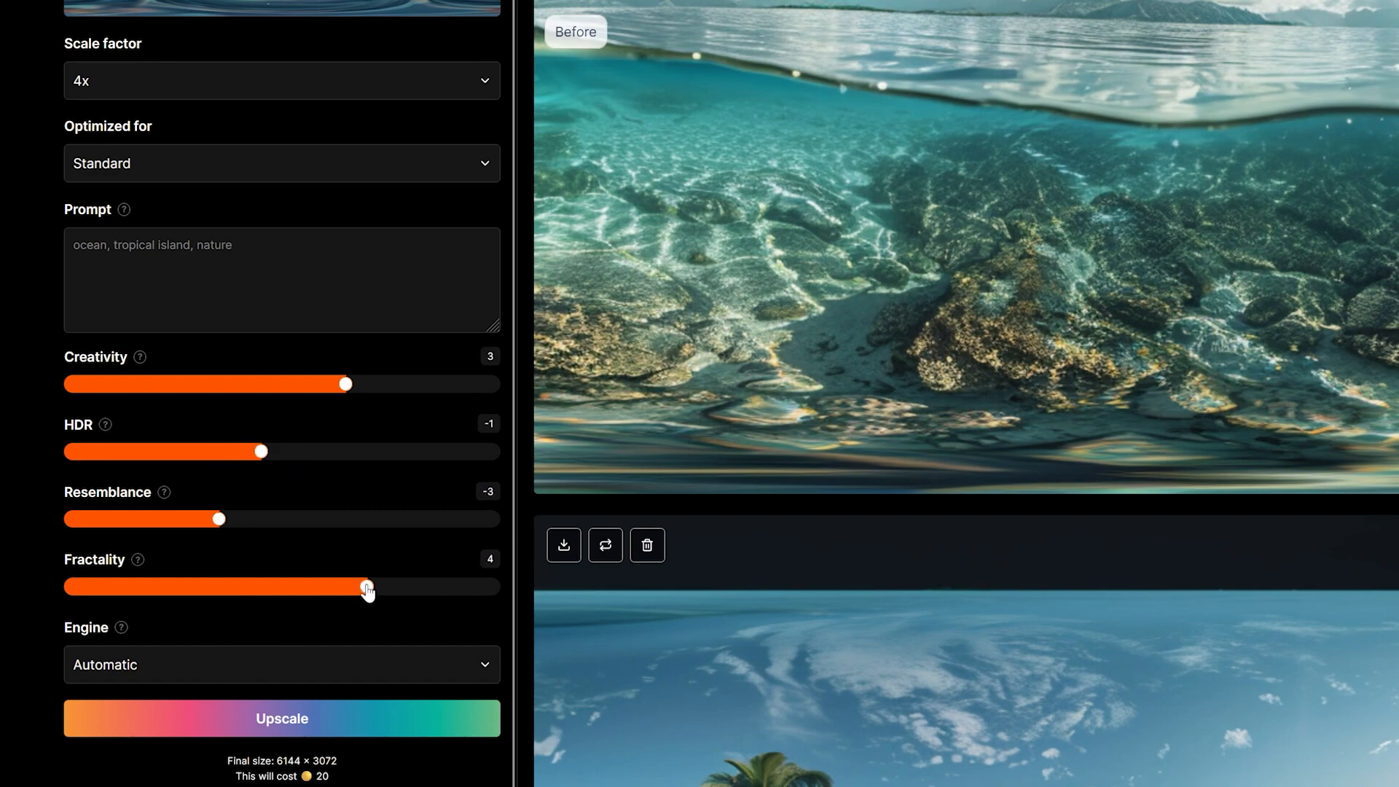
mouse_move(201, 635)
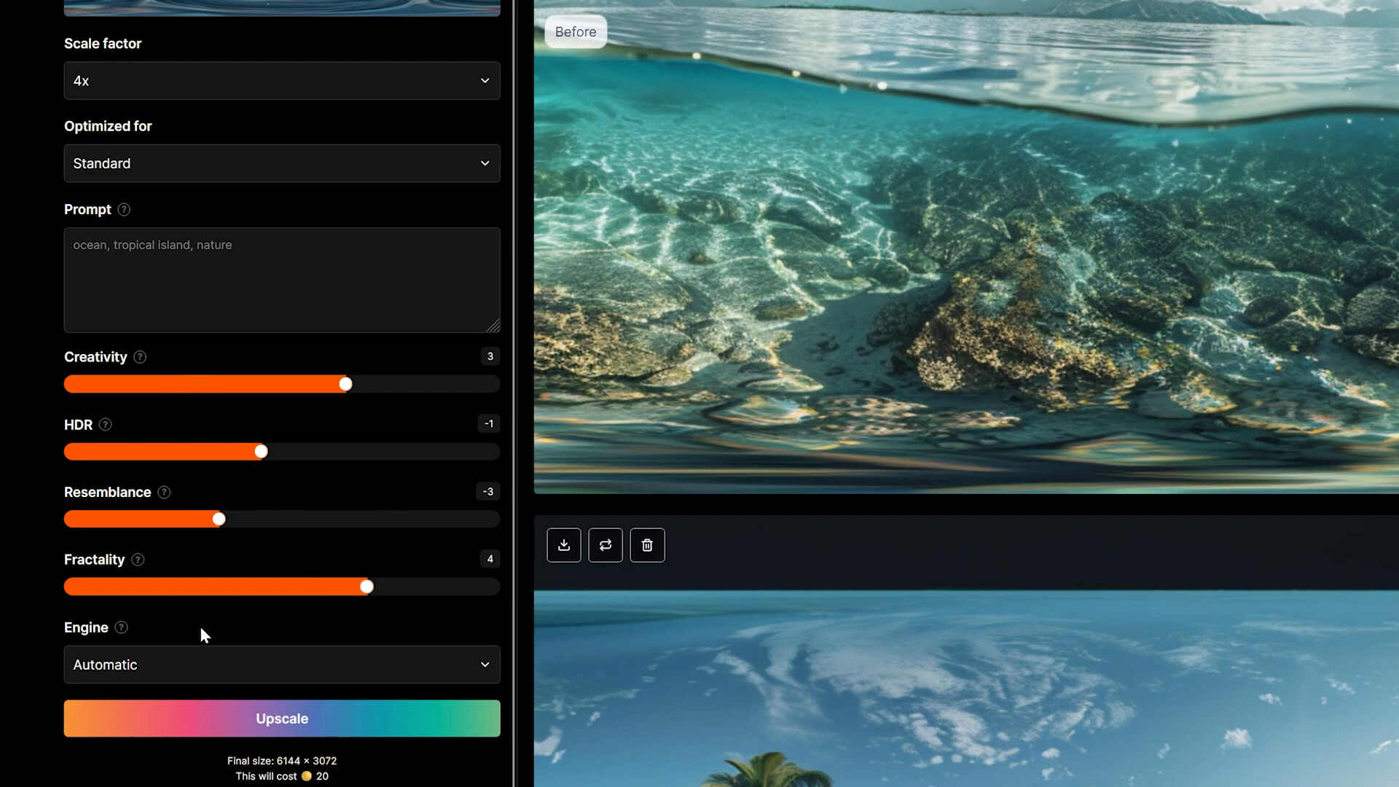
click(281, 664)
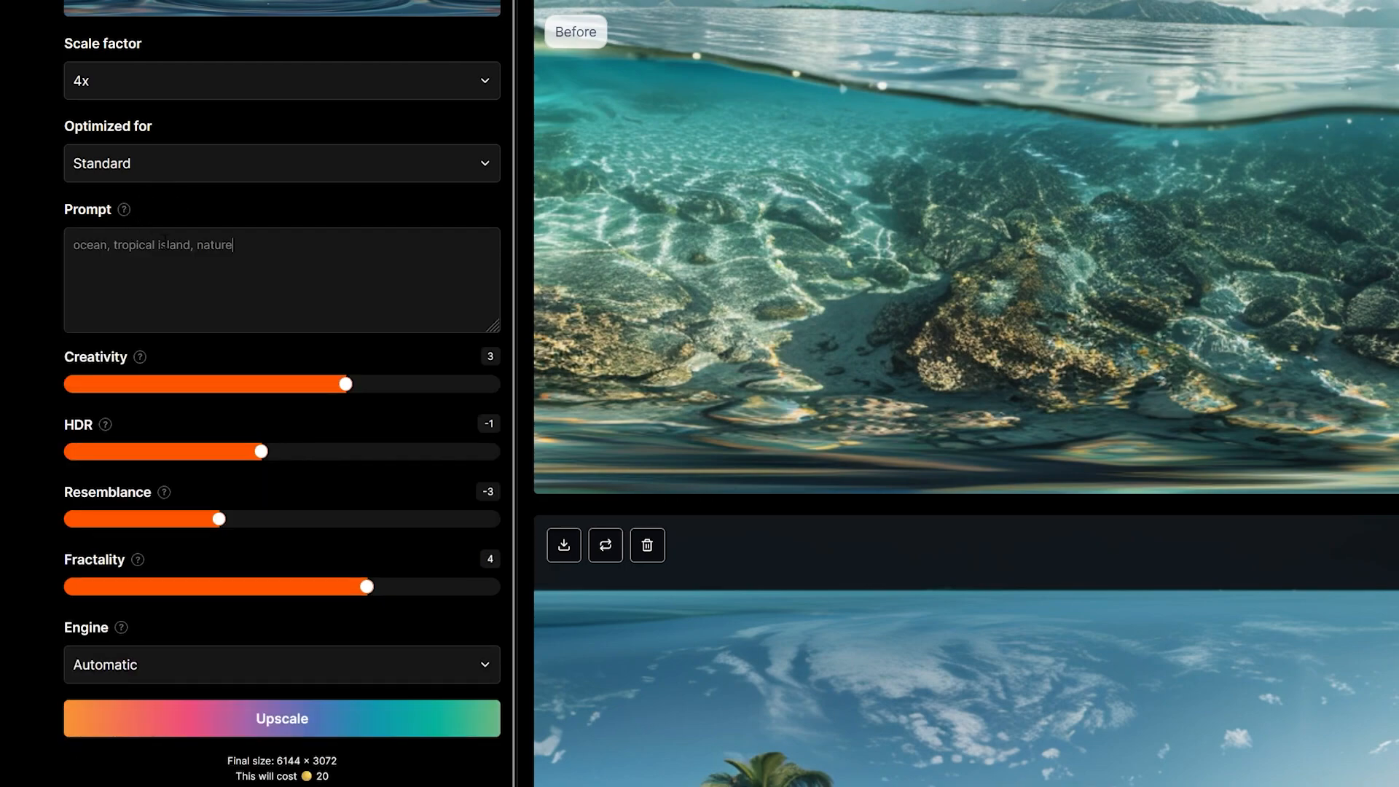
mouse_move(139, 357)
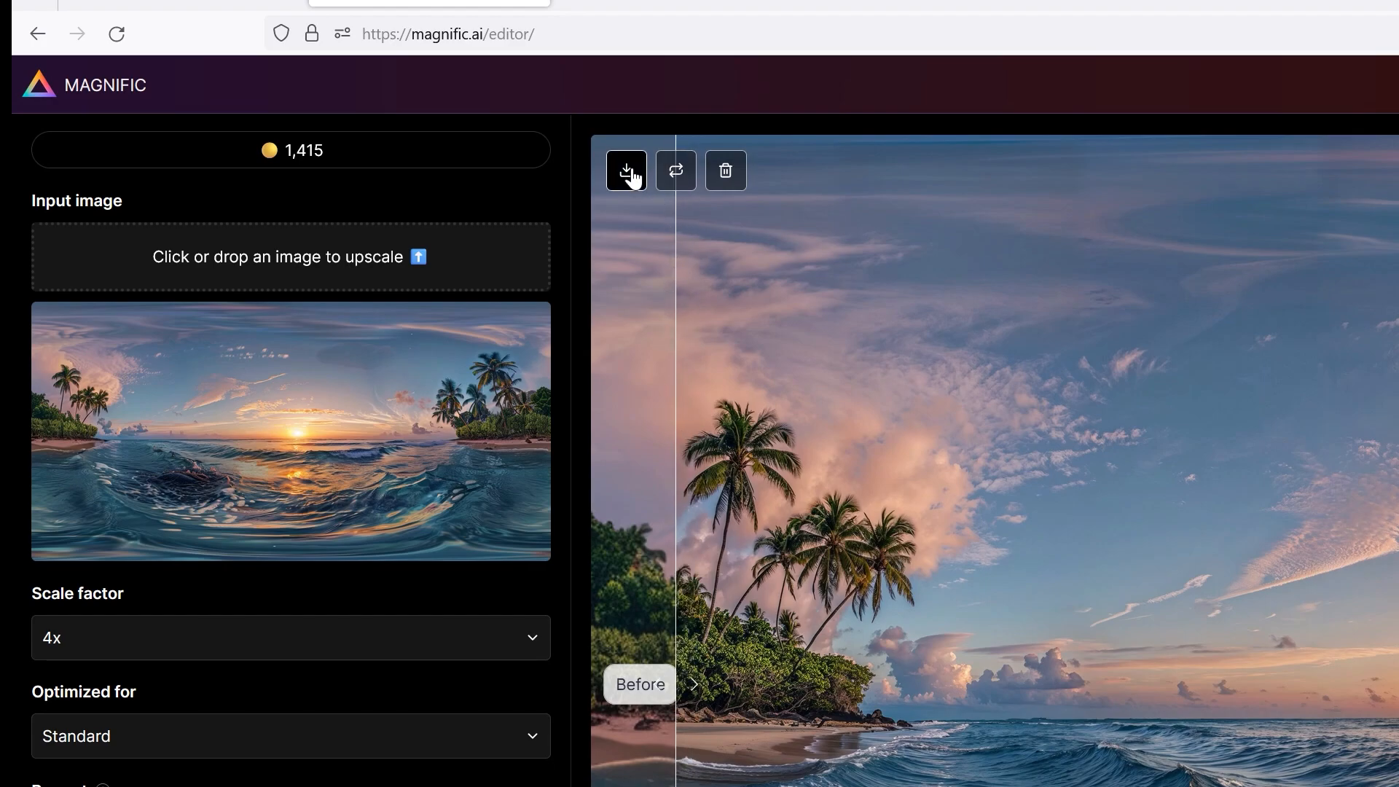
click(626, 171)
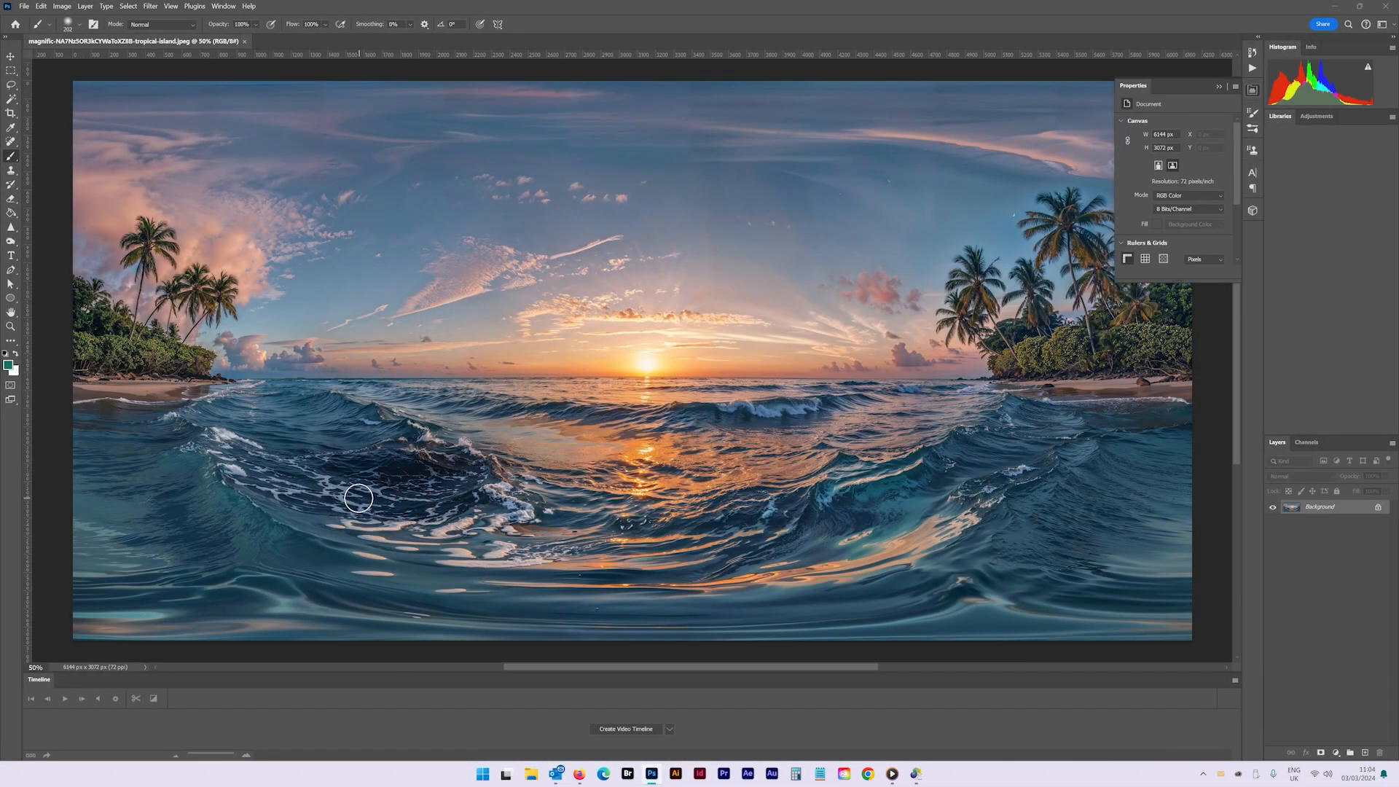
- Offset the panorama horizontally by +2111 px with Wrap Around to expose the seam
click(1280, 115)
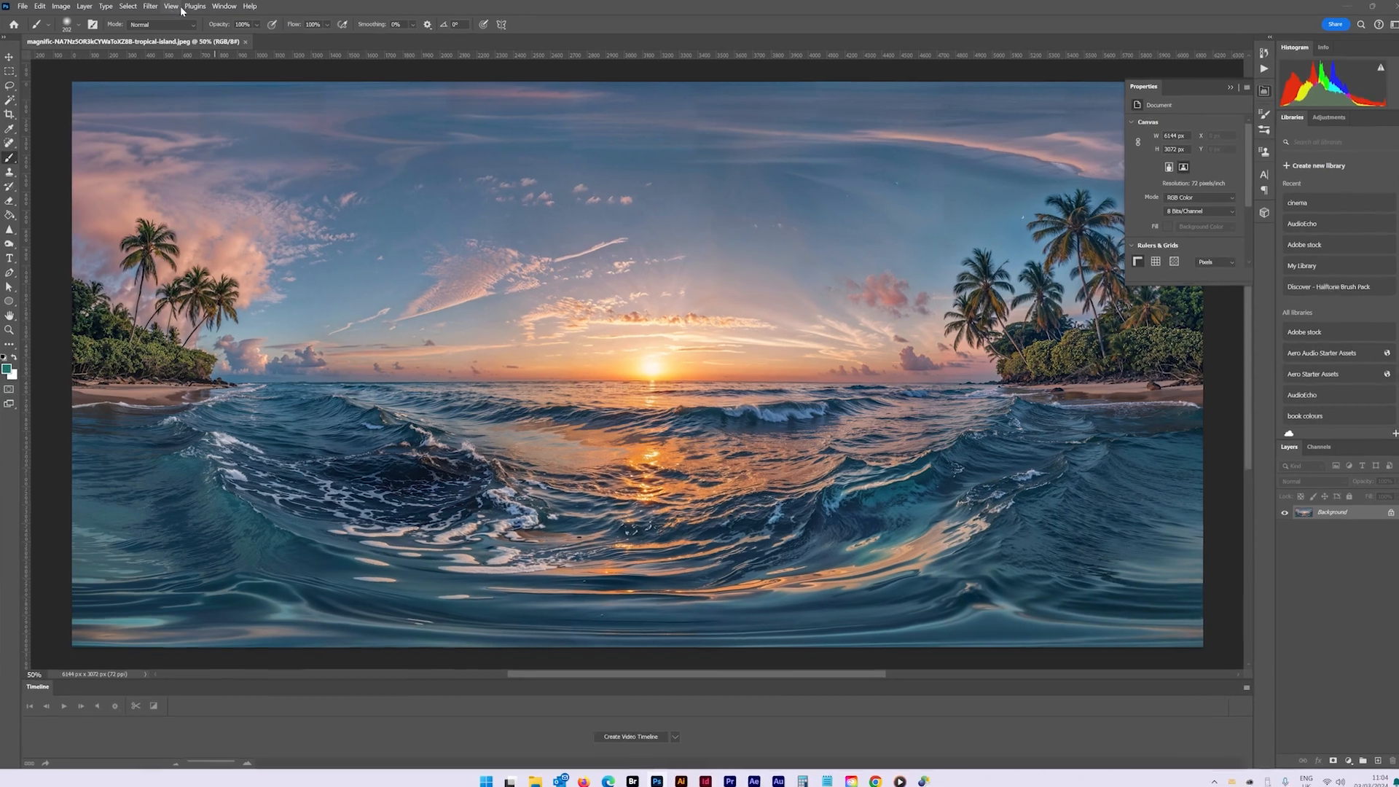
click(150, 7)
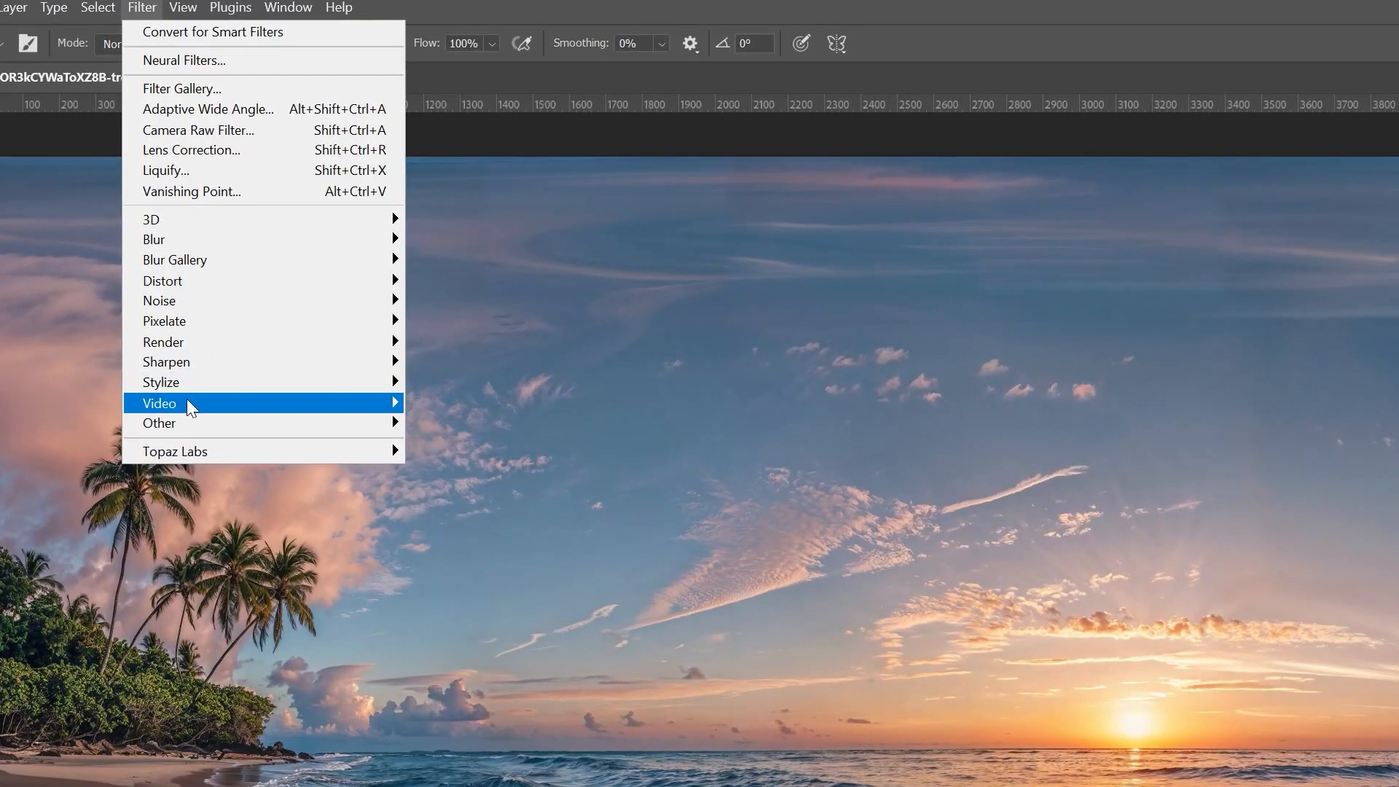
mouse_move(159, 422)
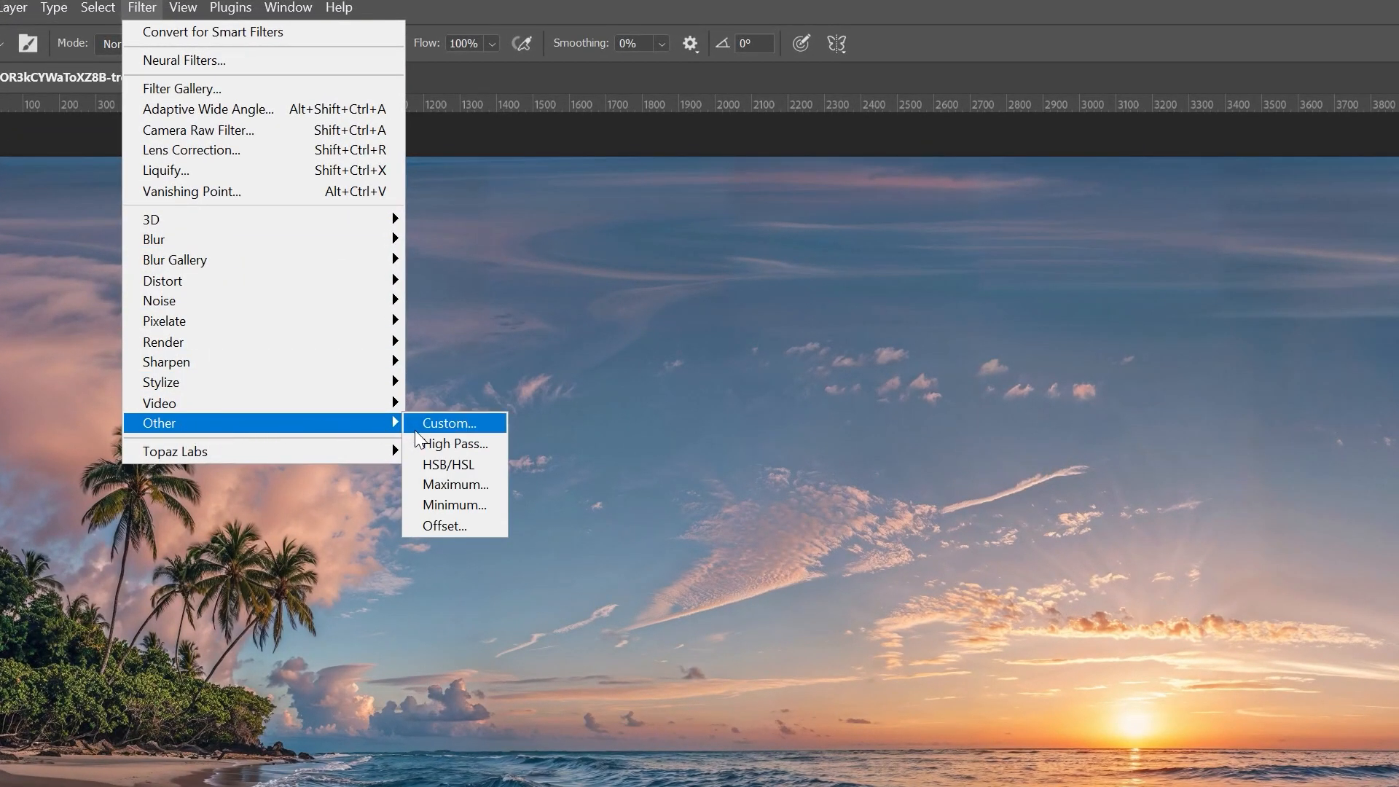
mouse_move(450, 525)
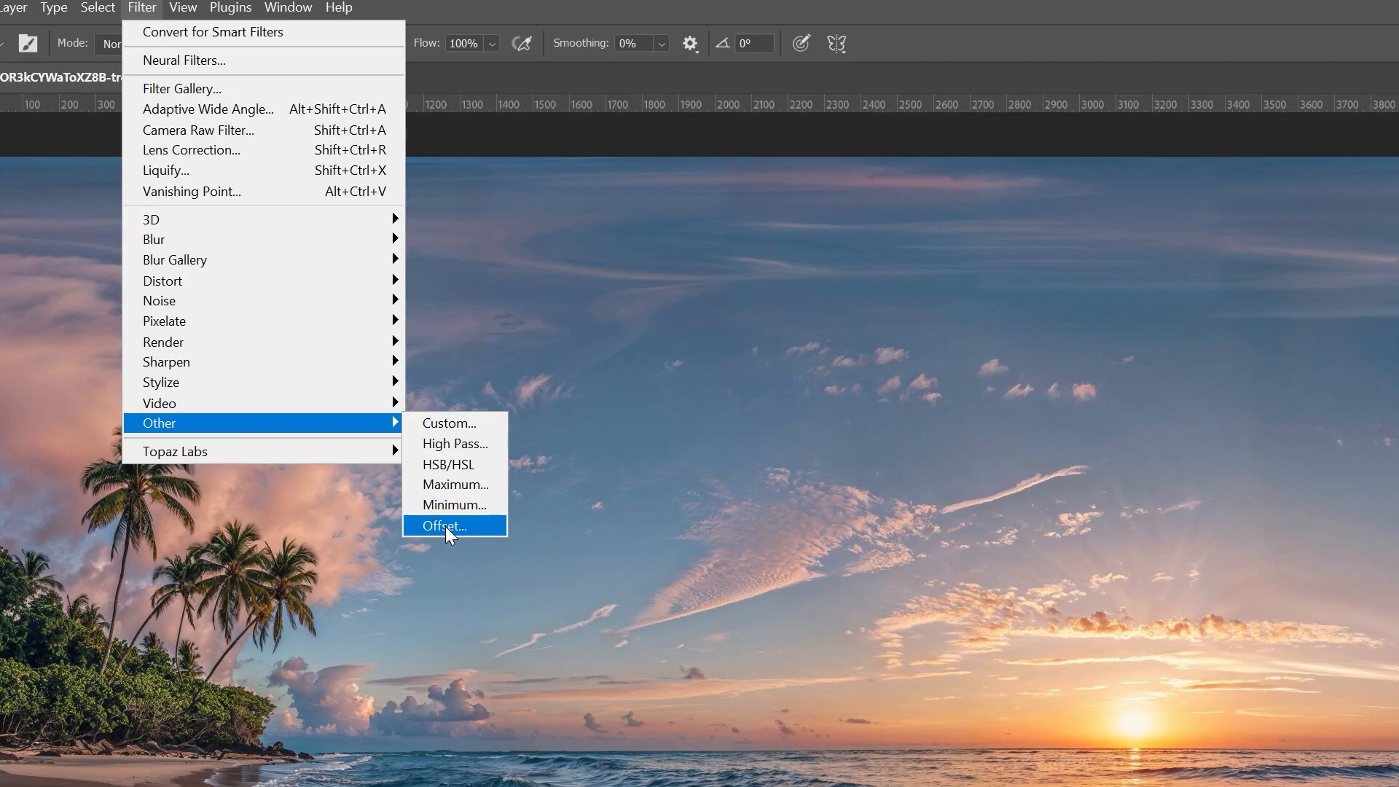
click(446, 525)
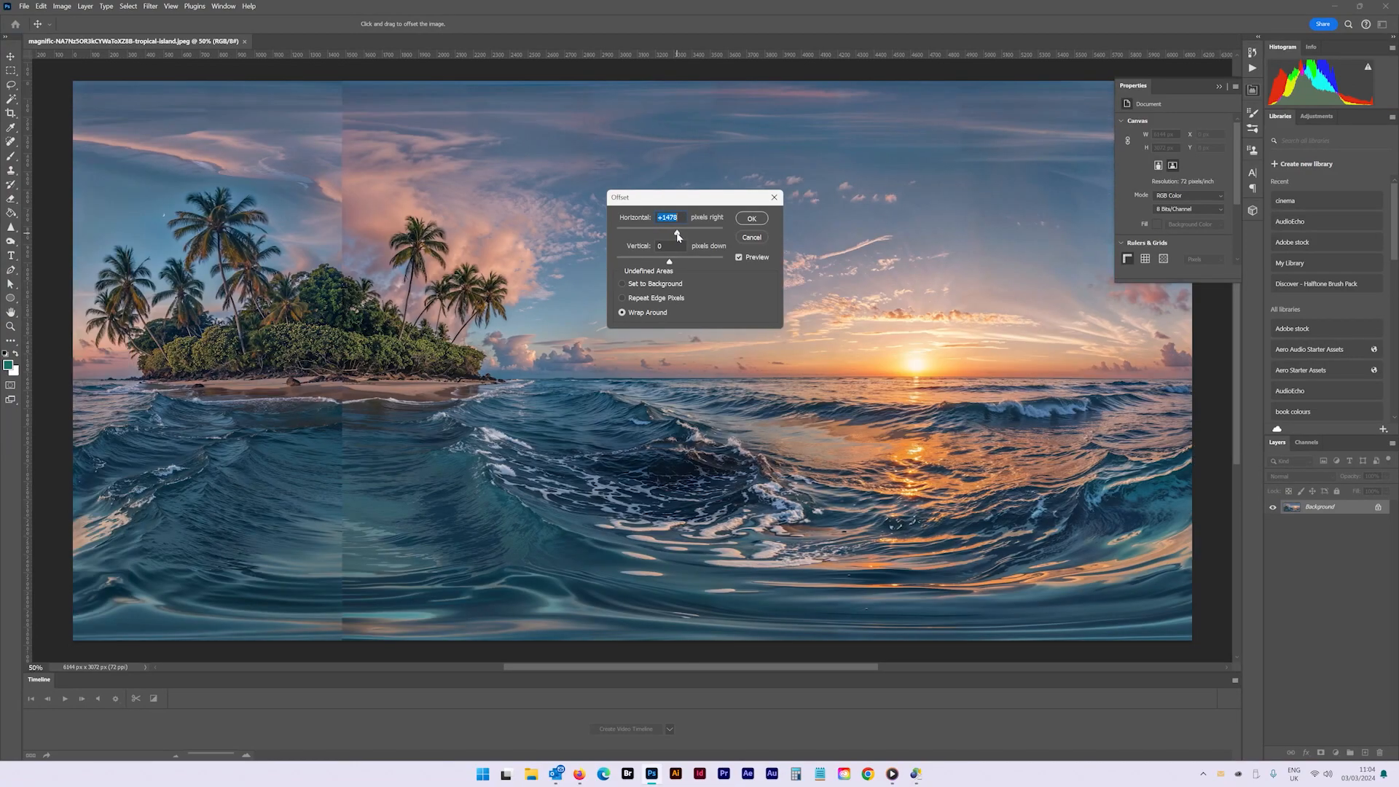
drag(677, 233, 714, 233)
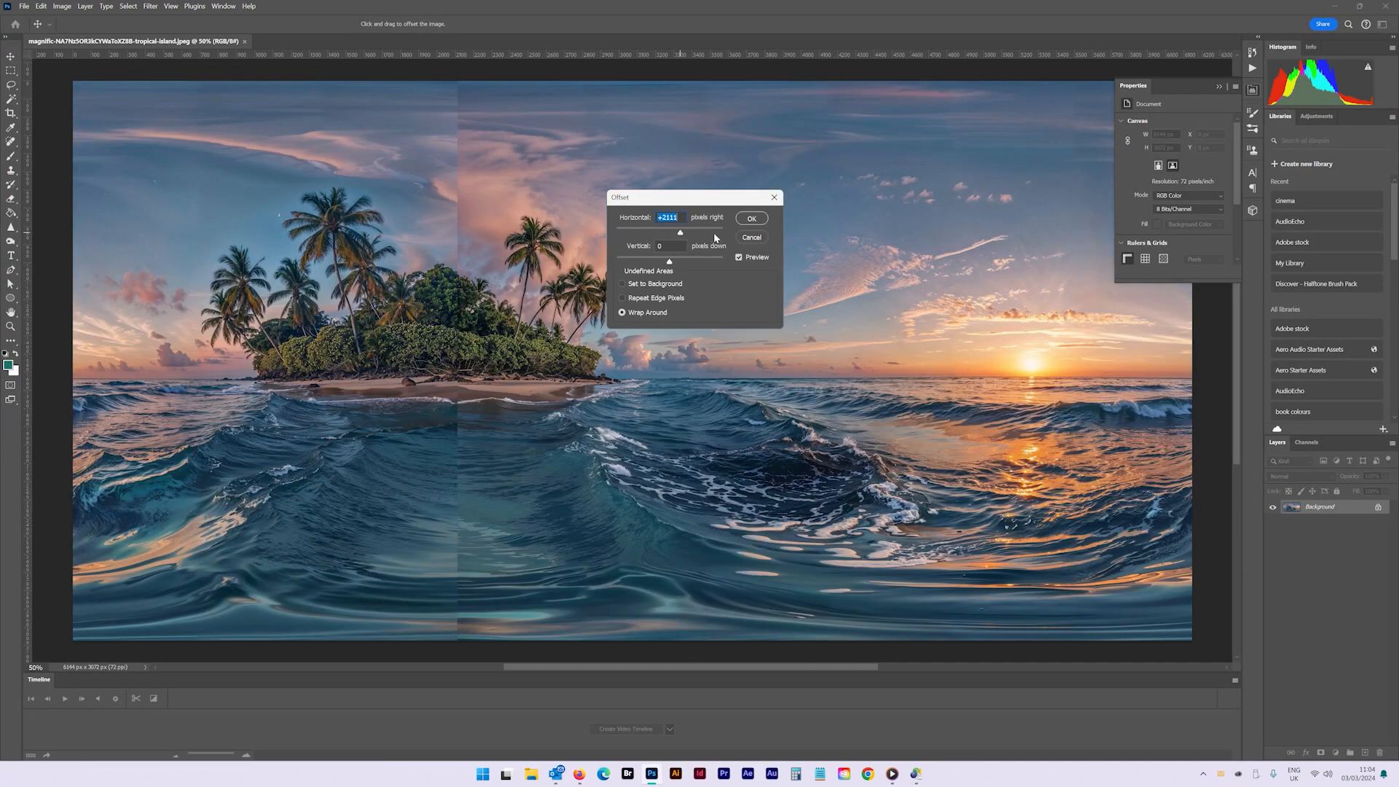
click(751, 218)
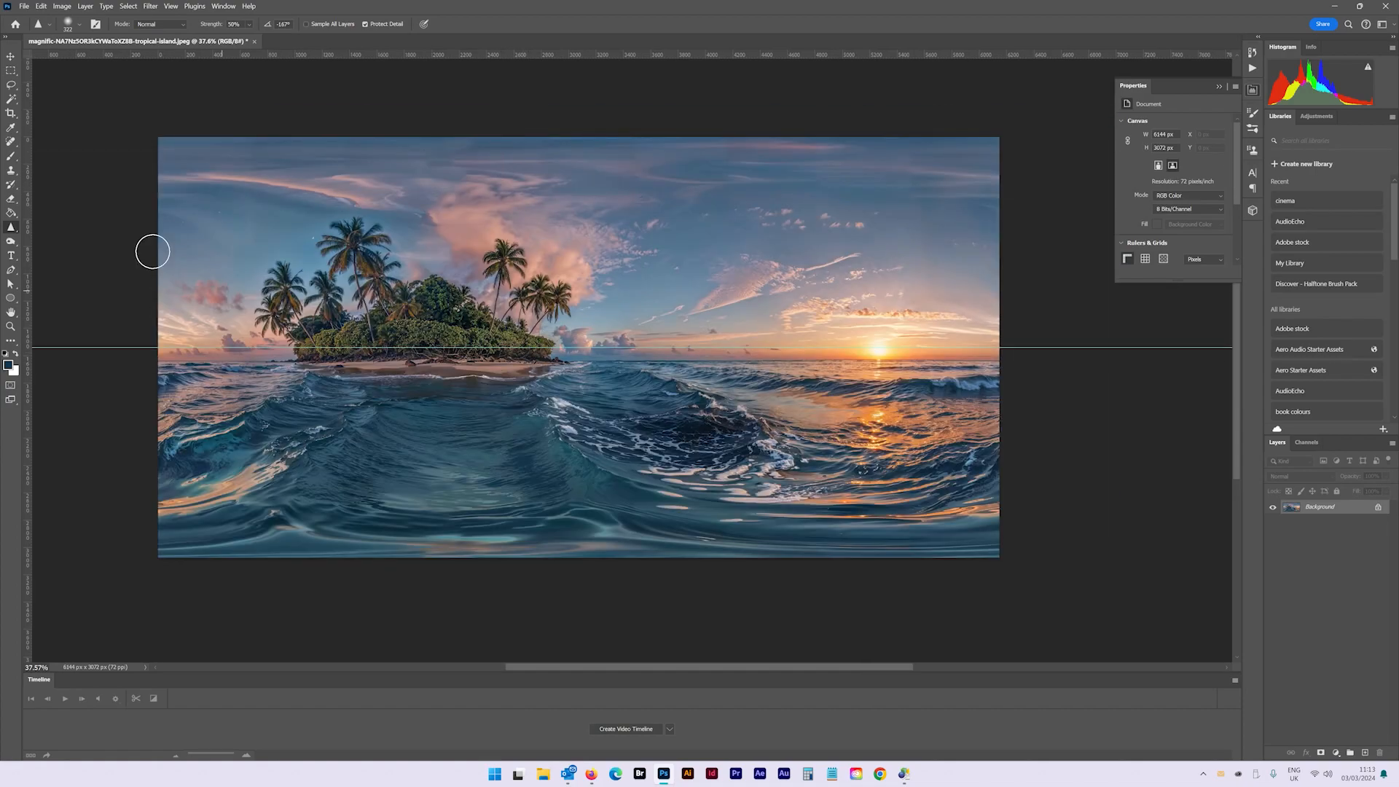
- Convert the Background to Layer 1 and nudge it slightly upward on the canvas
click(12, 56)
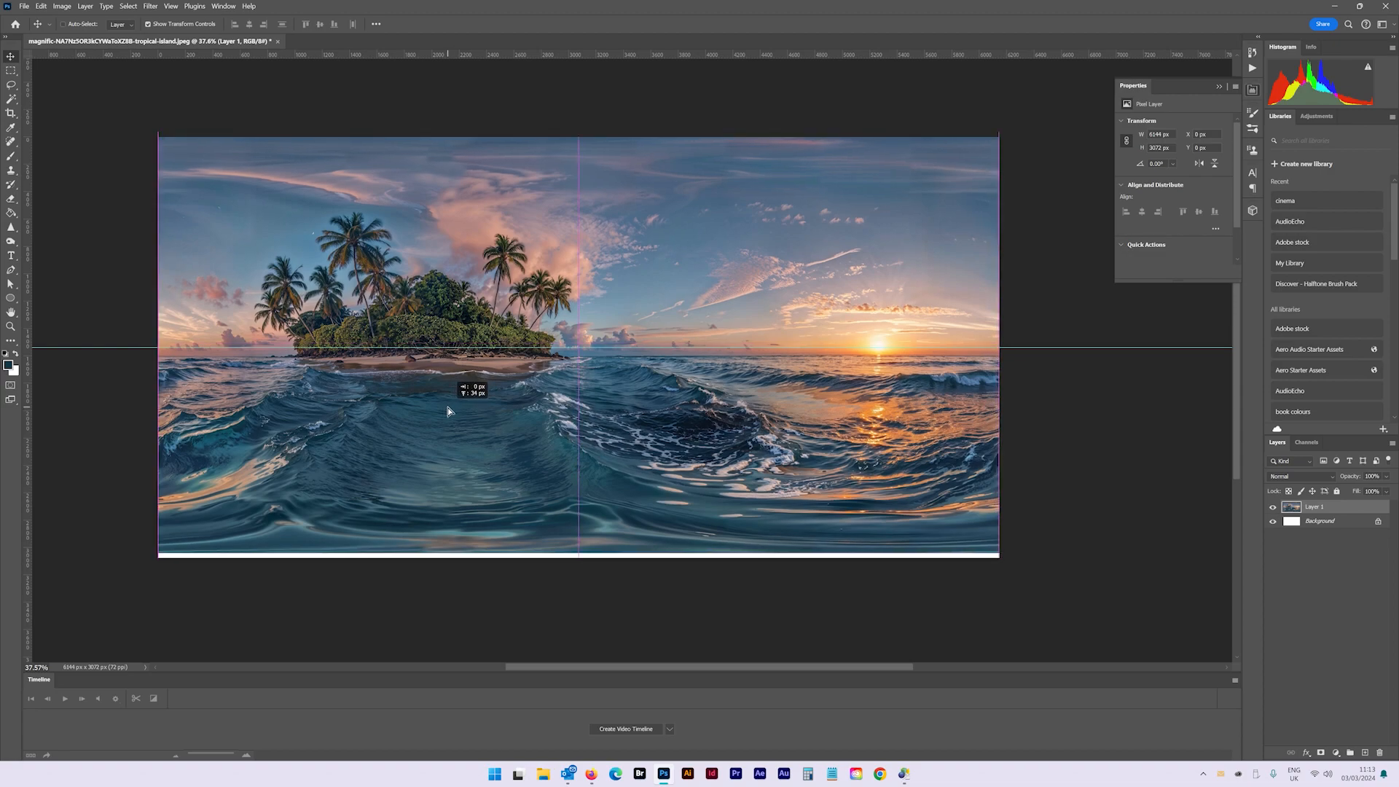
drag(449, 411, 449, 400)
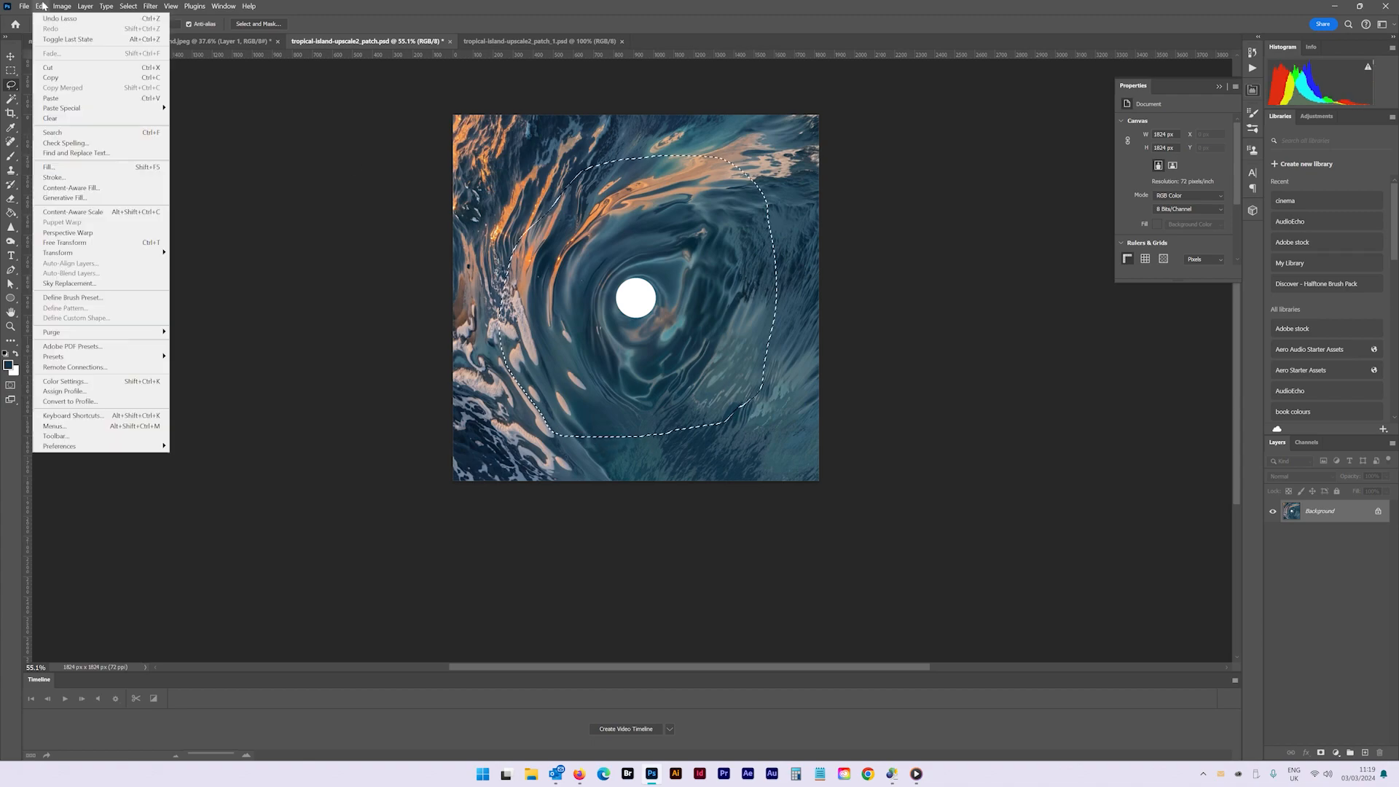
- Apply Content-Aware Fill to the selected swirl around the nadir hole
click(64, 198)
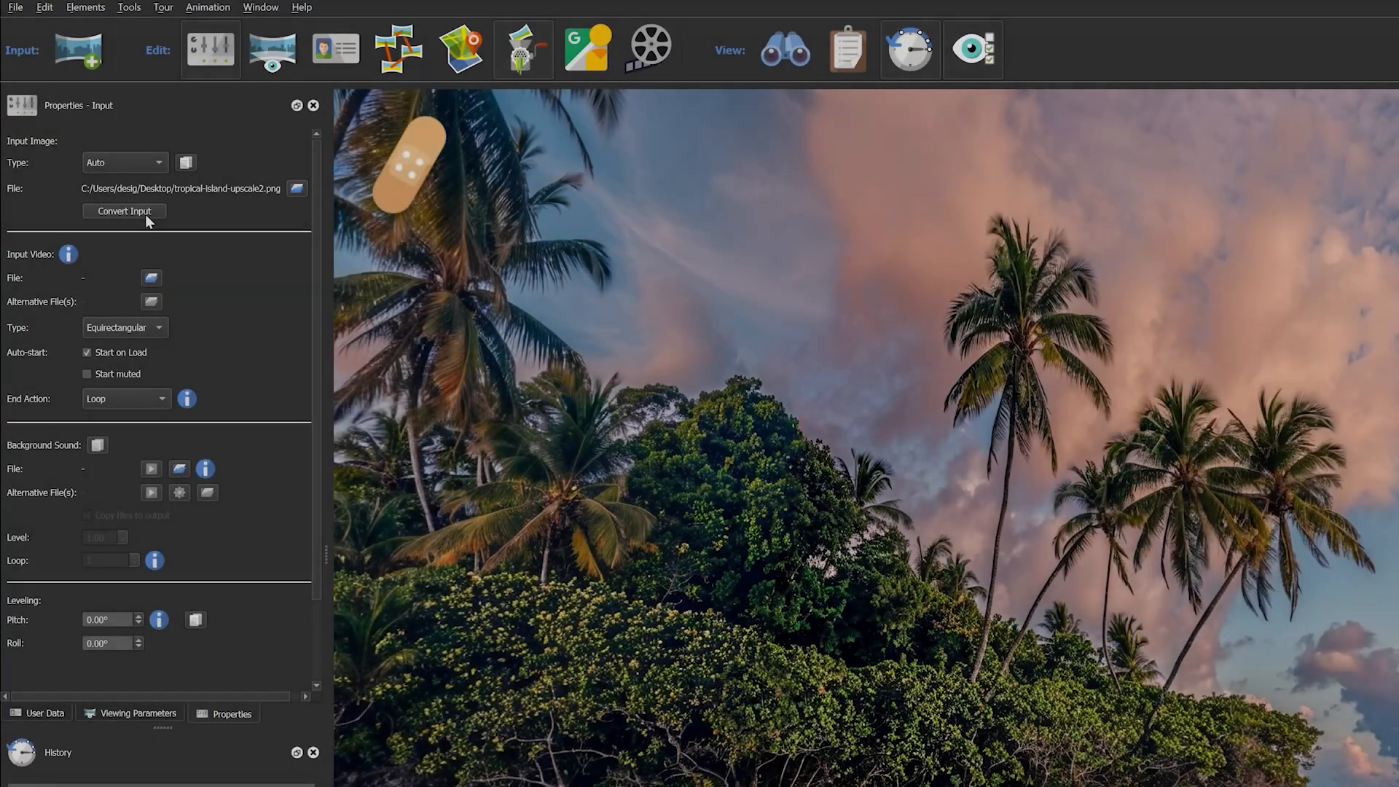
- Open the Convert Input settings and choose JPEG (.jpg) as the output format
click(123, 211)
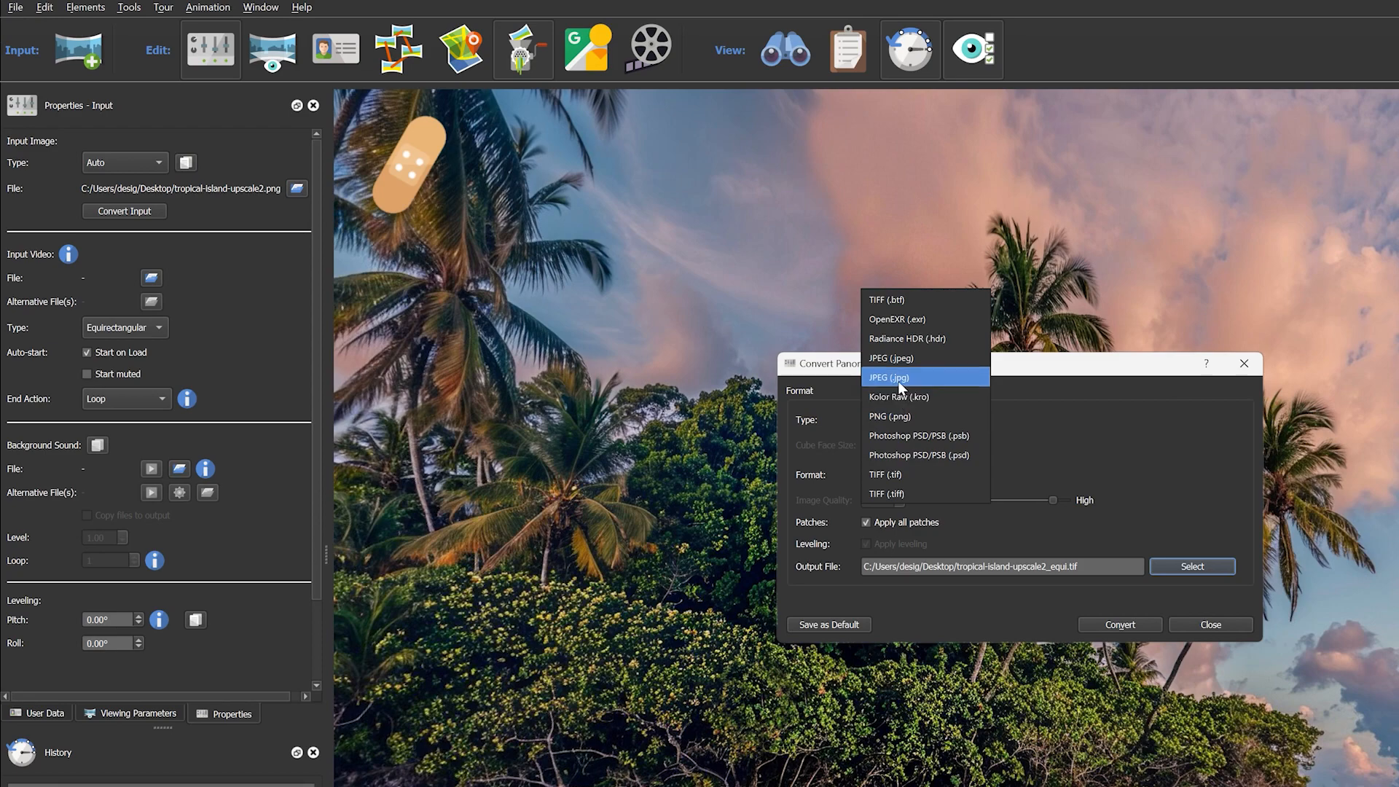
click(889, 377)
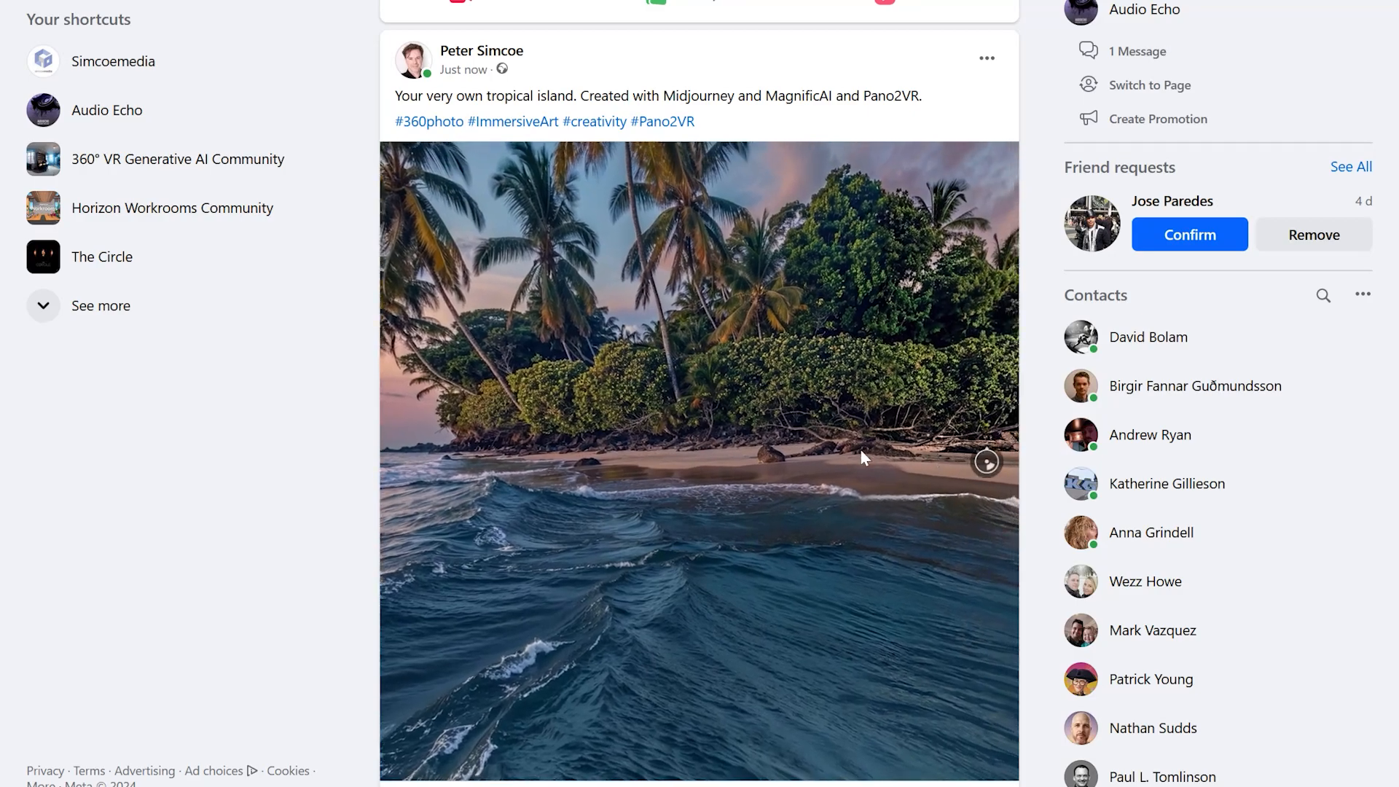
- Pan the Facebook 360 photo from the island toward the sunset over the sea
drag(861, 457, 575, 508)
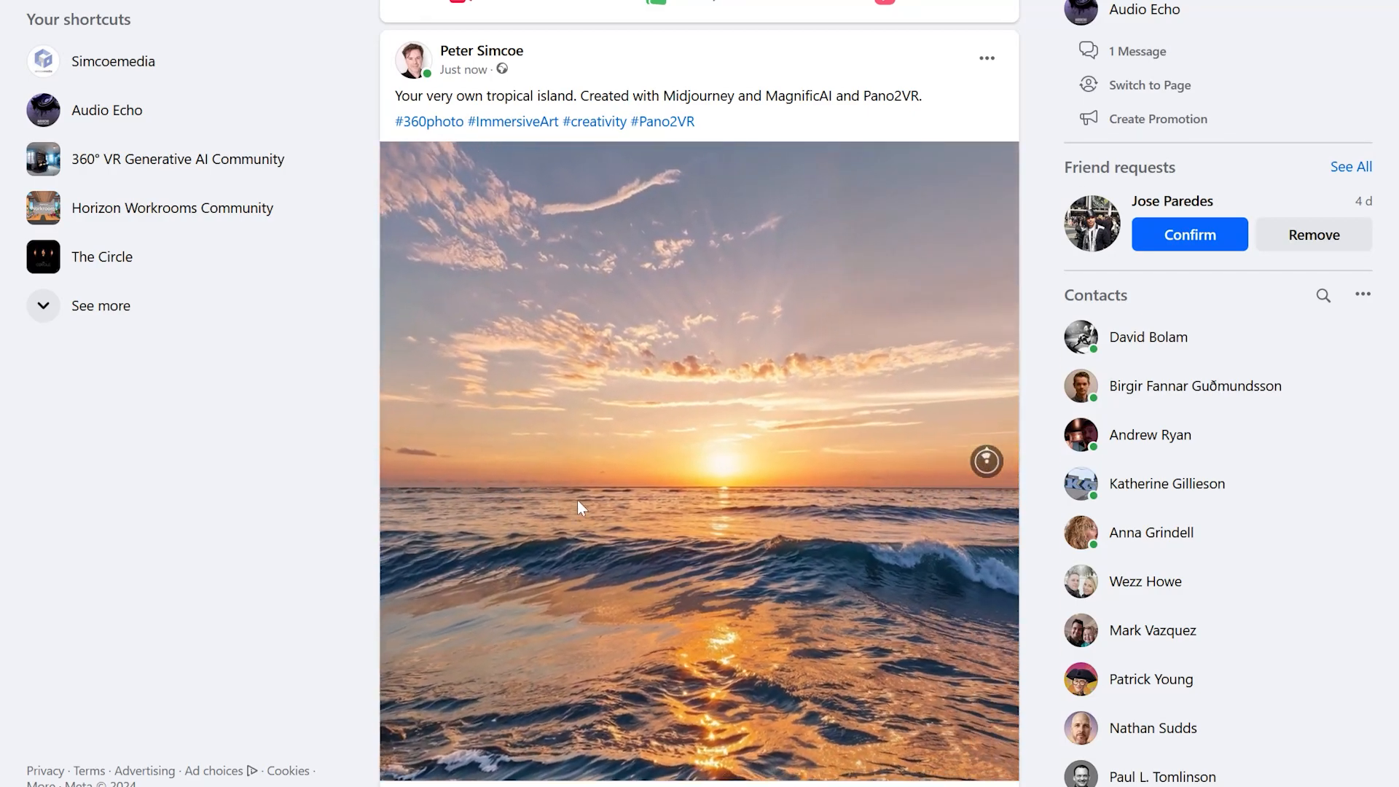